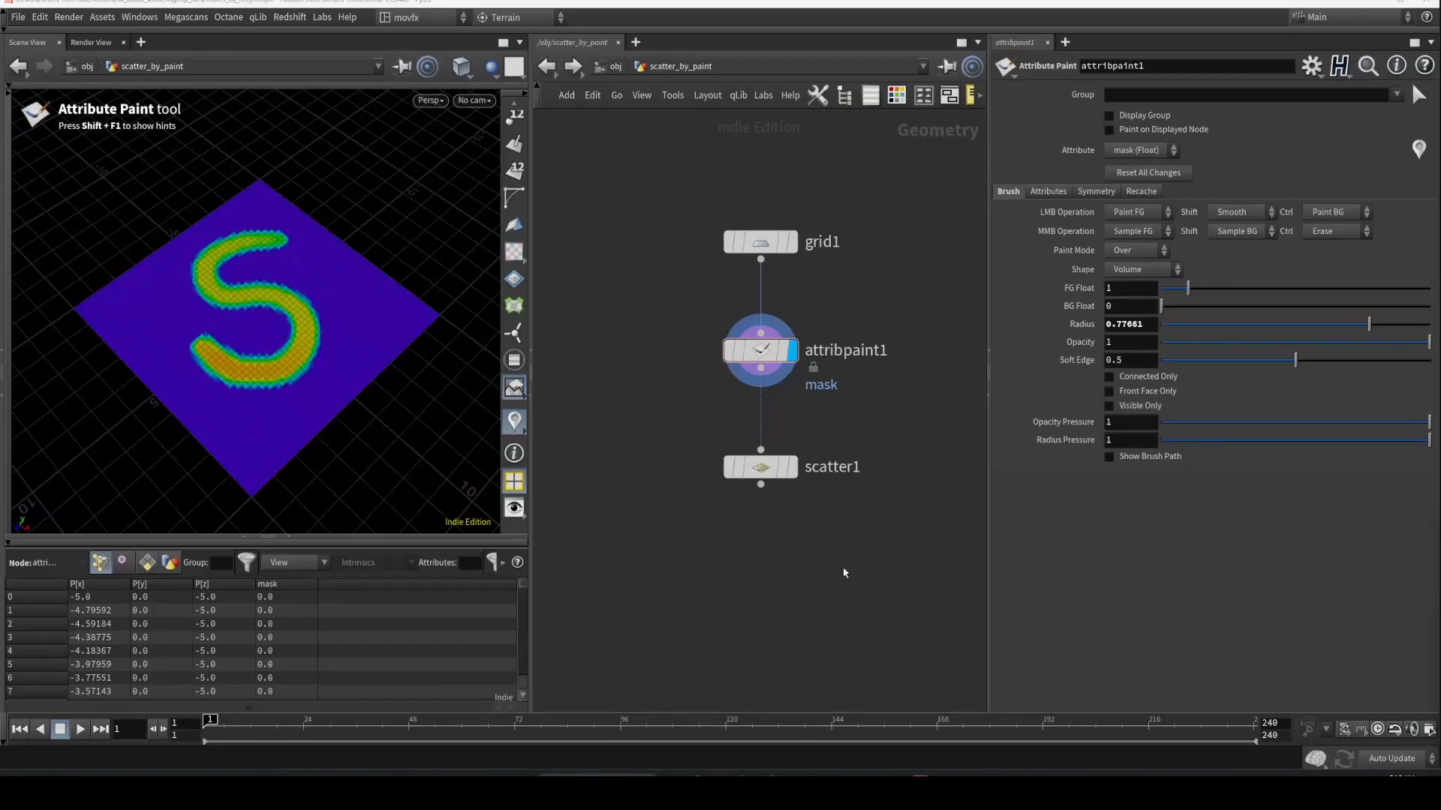
pyautogui.moveTo(857, 399)
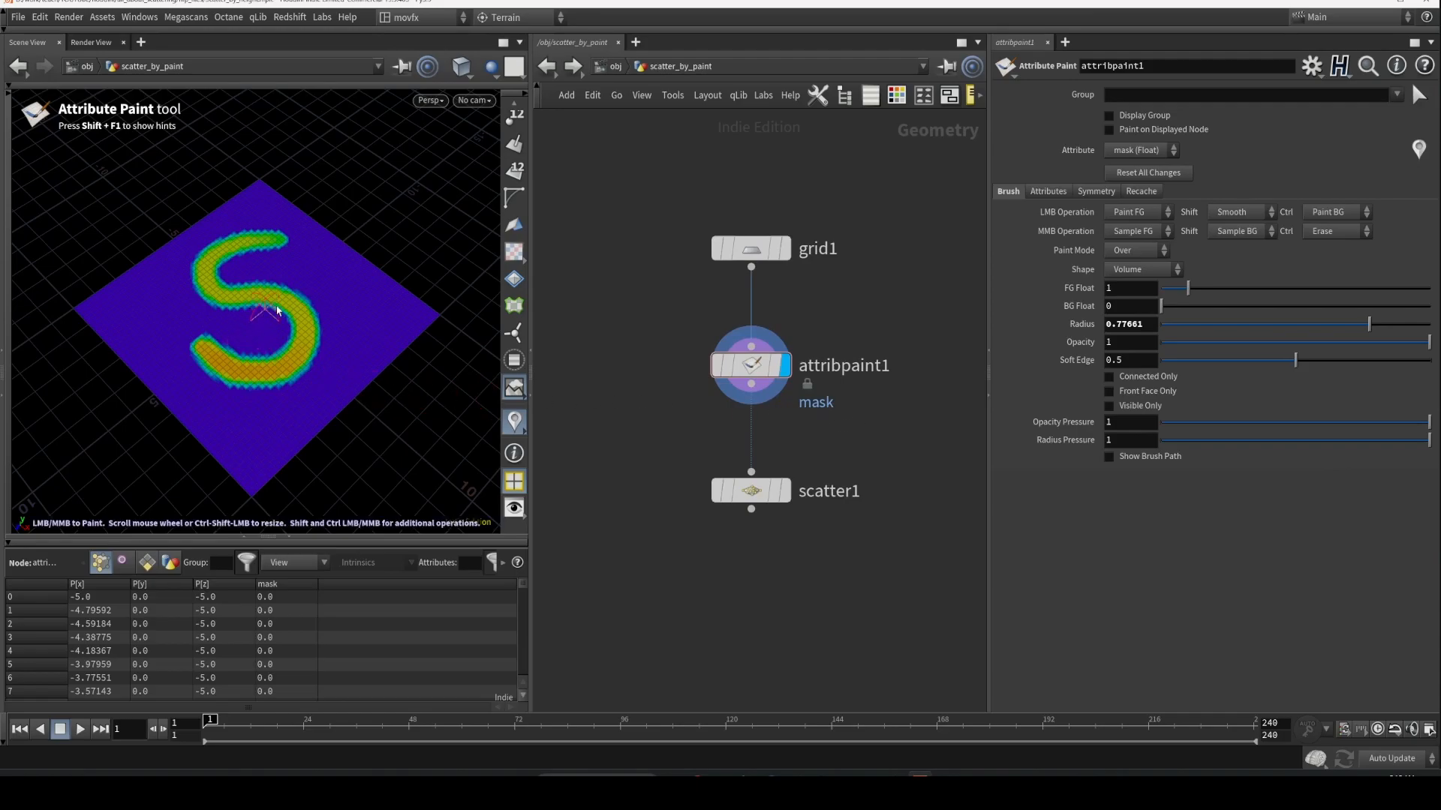
pyautogui.moveTo(220, 286)
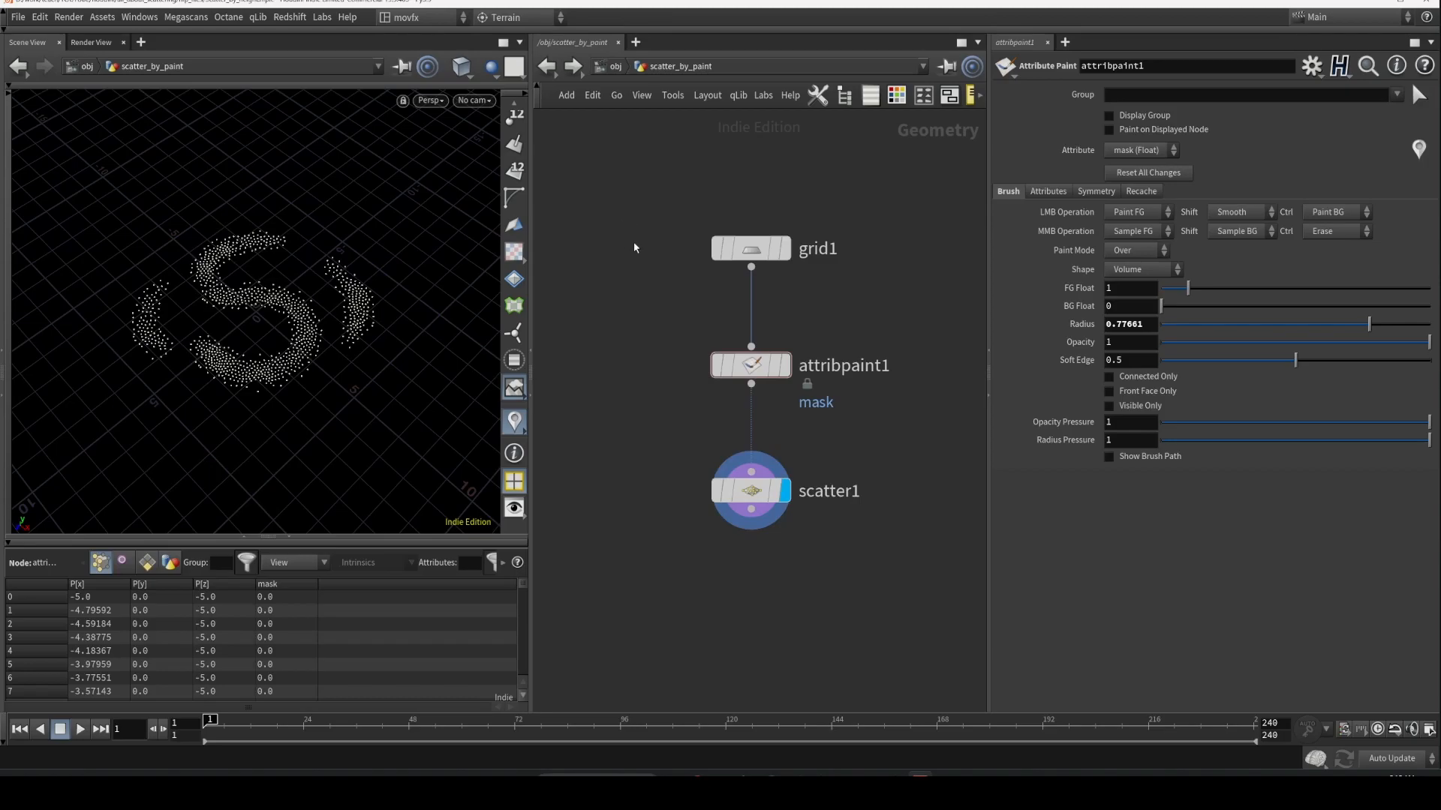
pyautogui.moveTo(631, 205)
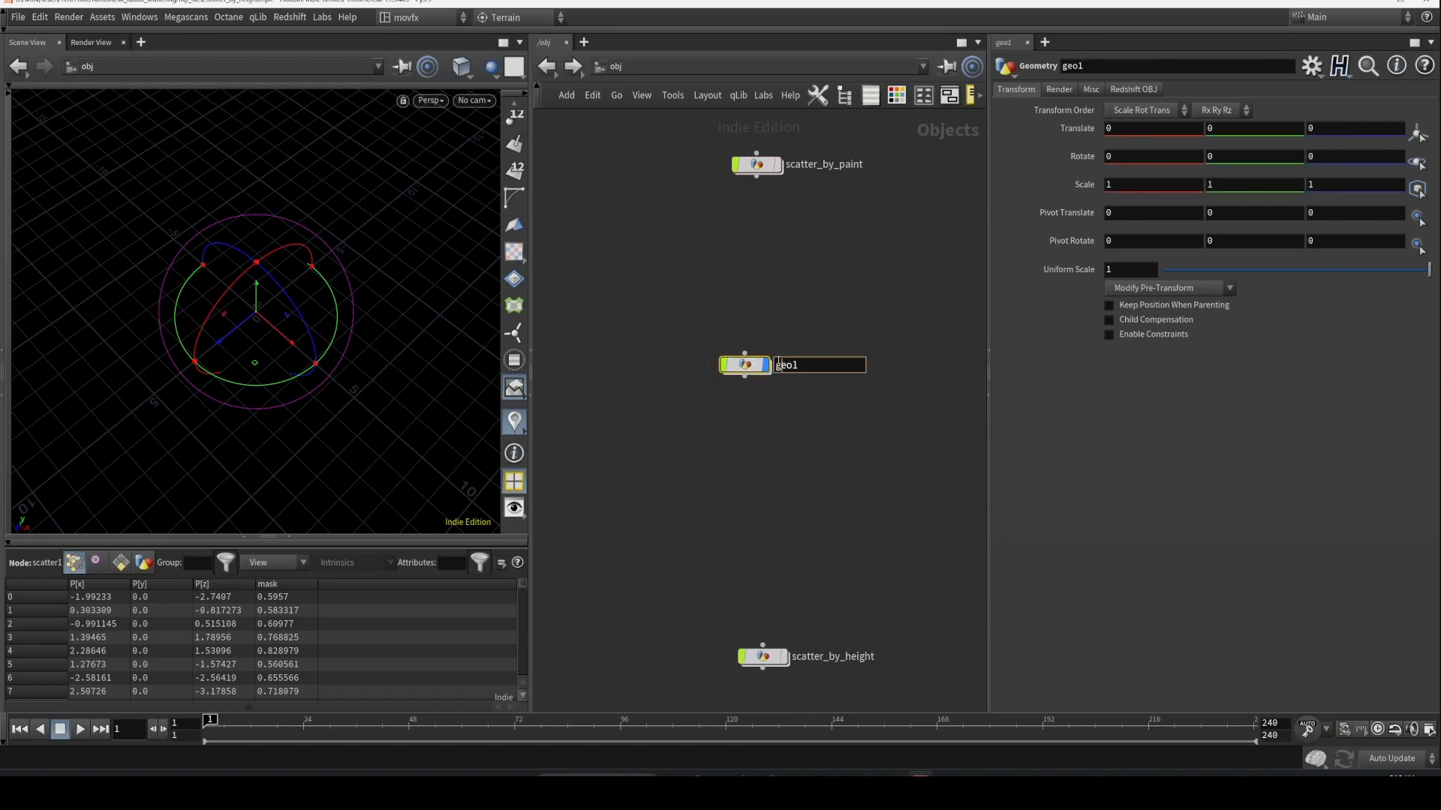
# - Name the geometry object scatter_by_noise and place a 50-by-50 grid node inside it
pyautogui.write('s')
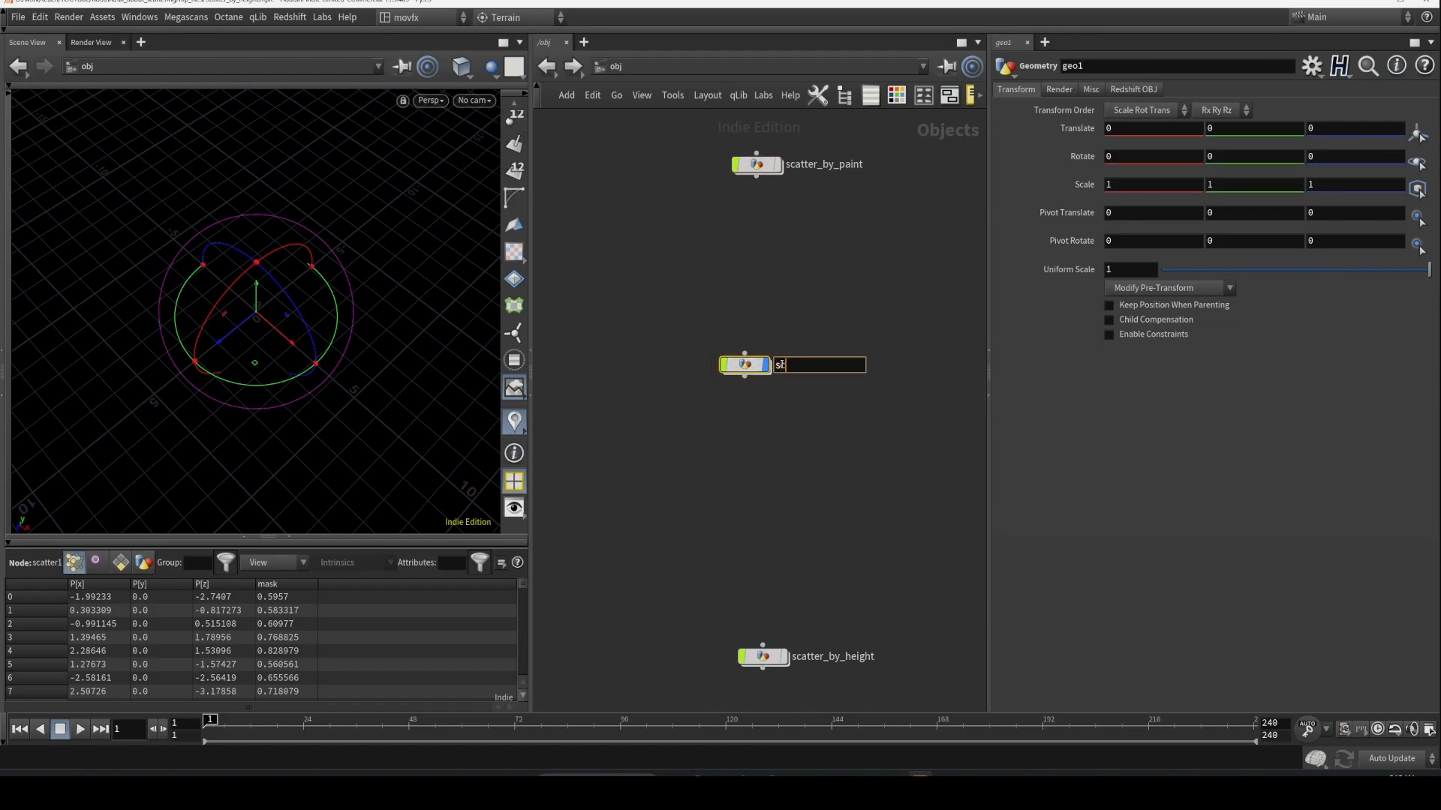
pyautogui.write('catter_b')
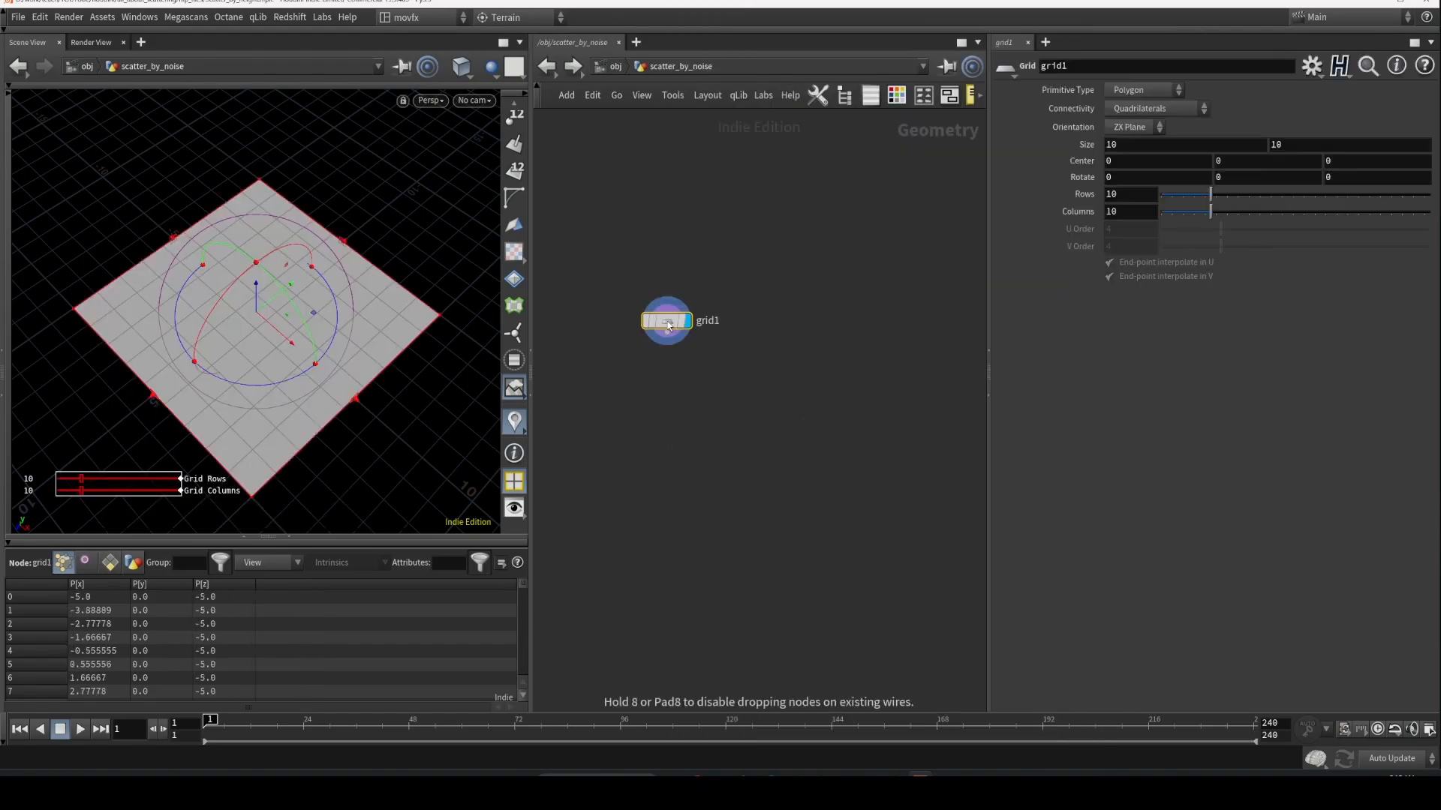
pyautogui.moveTo(1213, 194); pyautogui.dragTo(1286, 194)
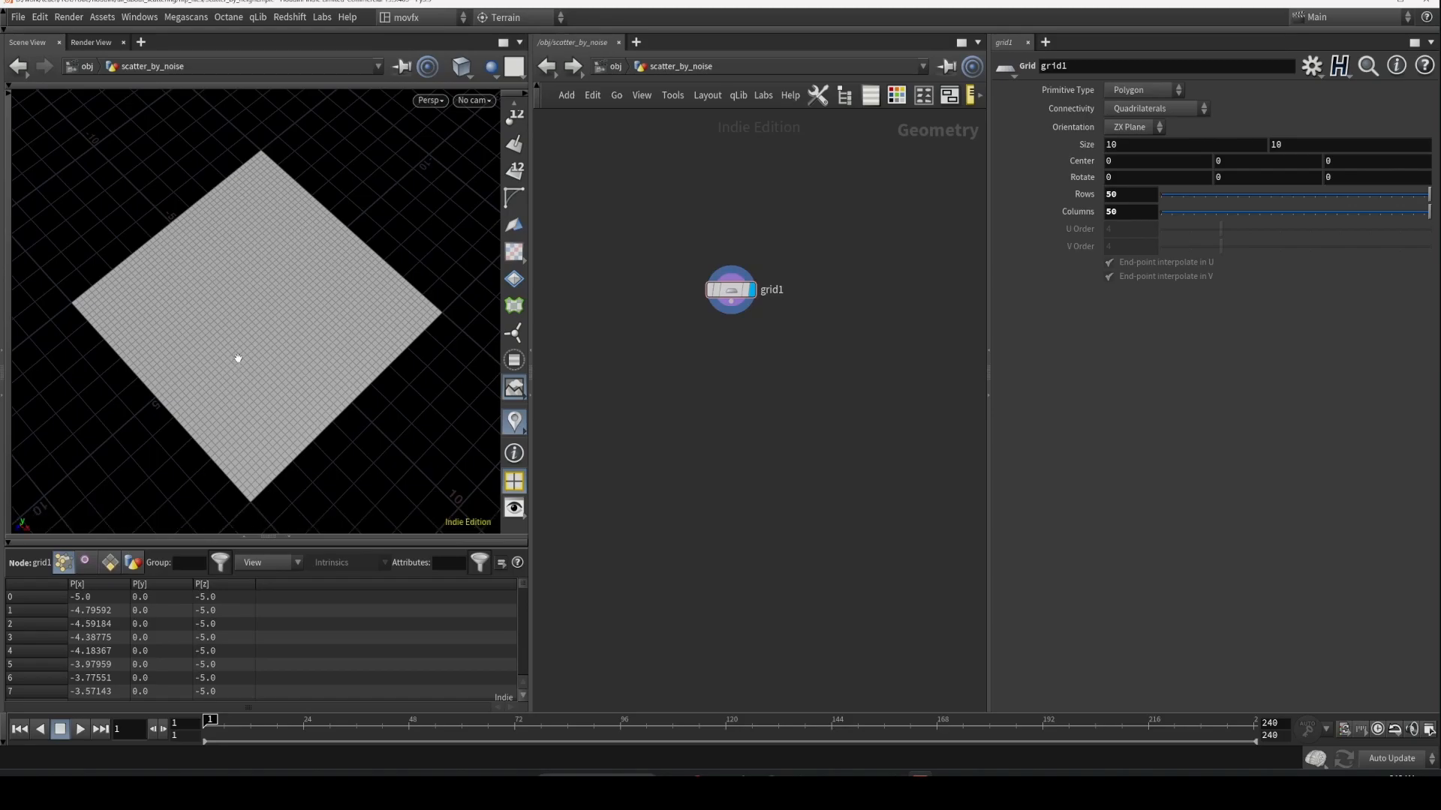
pyautogui.moveTo(234, 349)
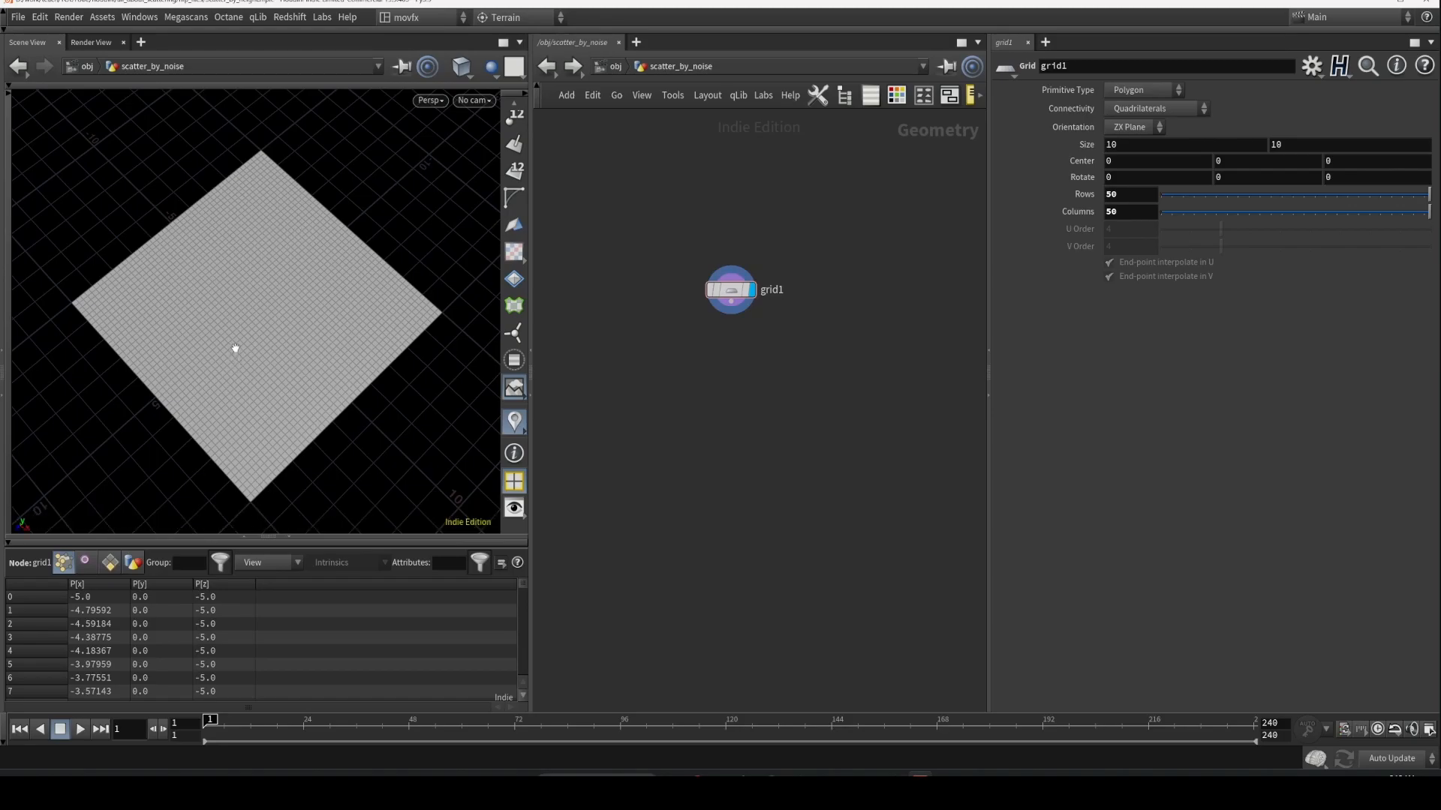
pyautogui.moveTo(742, 409)
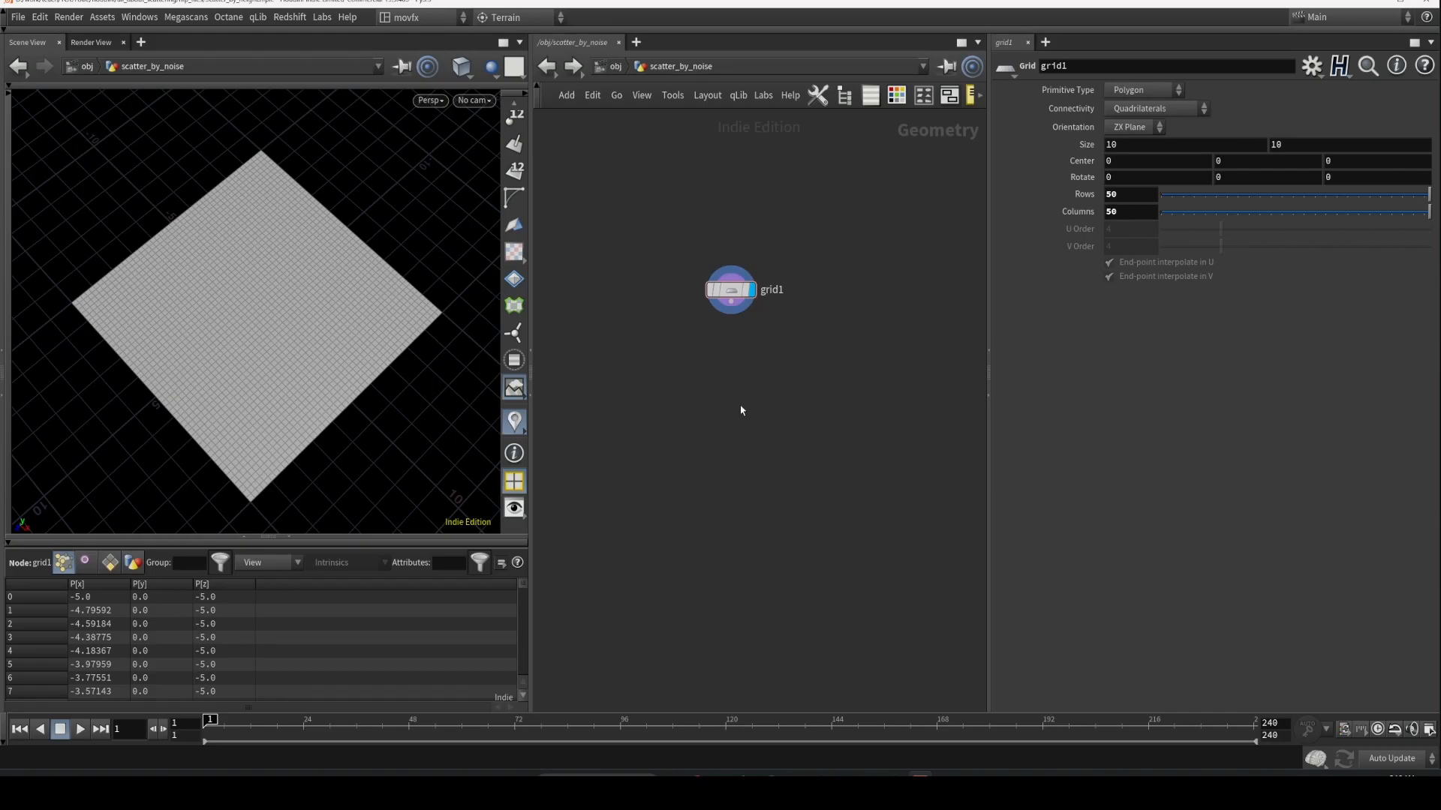
# - Add an Attribute Noise node writing a float attribute named density instead of Cd
pyautogui.press('Tab')
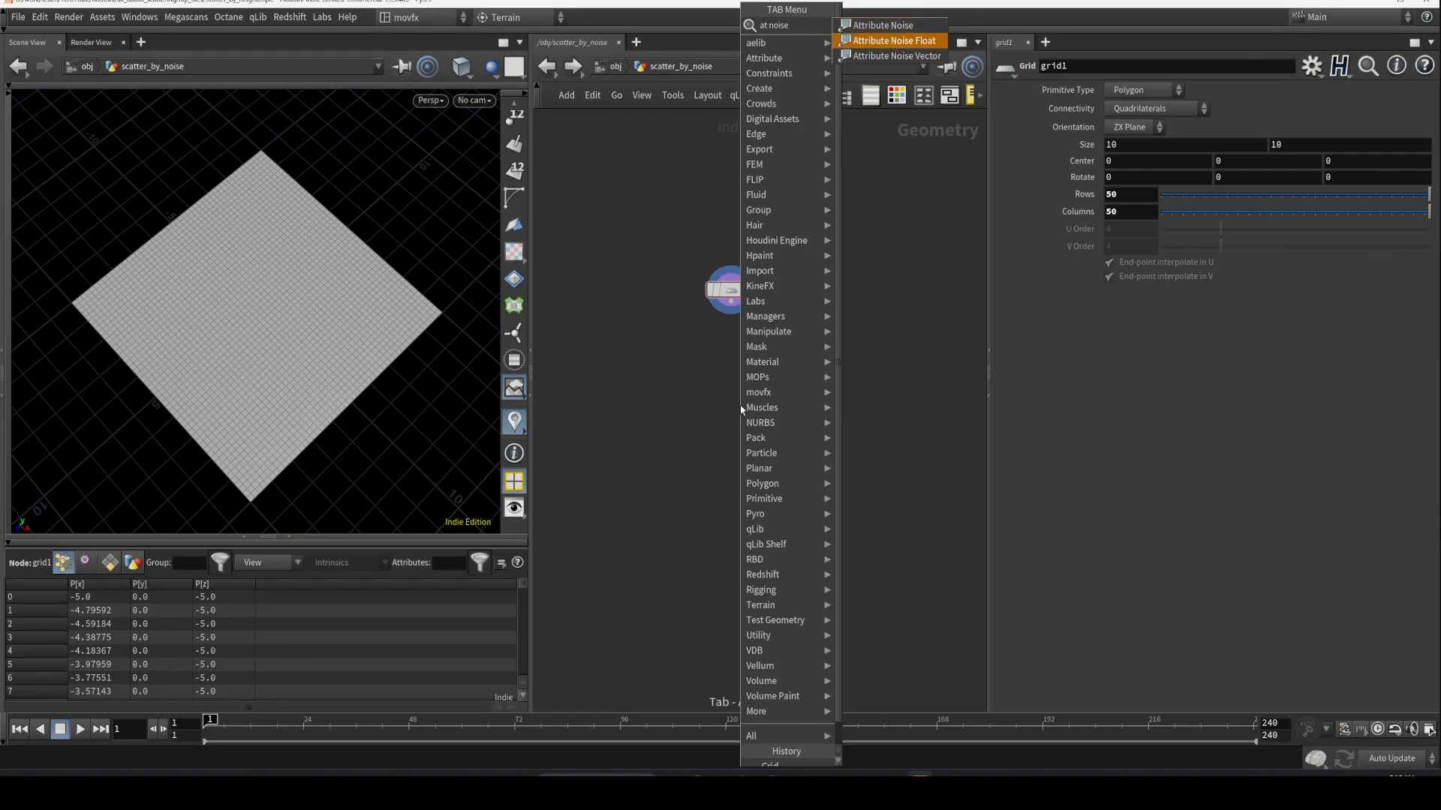
pyautogui.moveTo(880, 24)
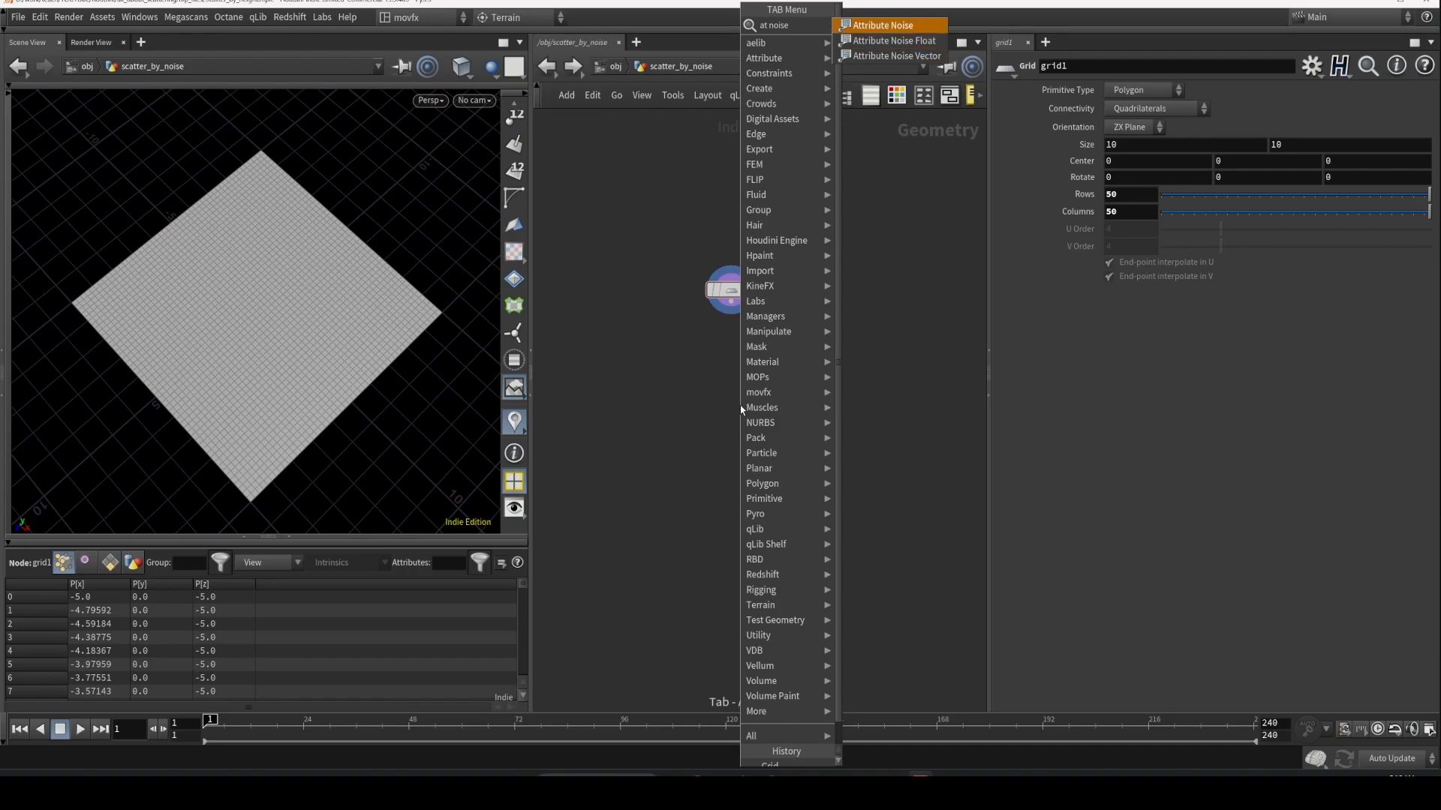
pyautogui.click(880, 24)
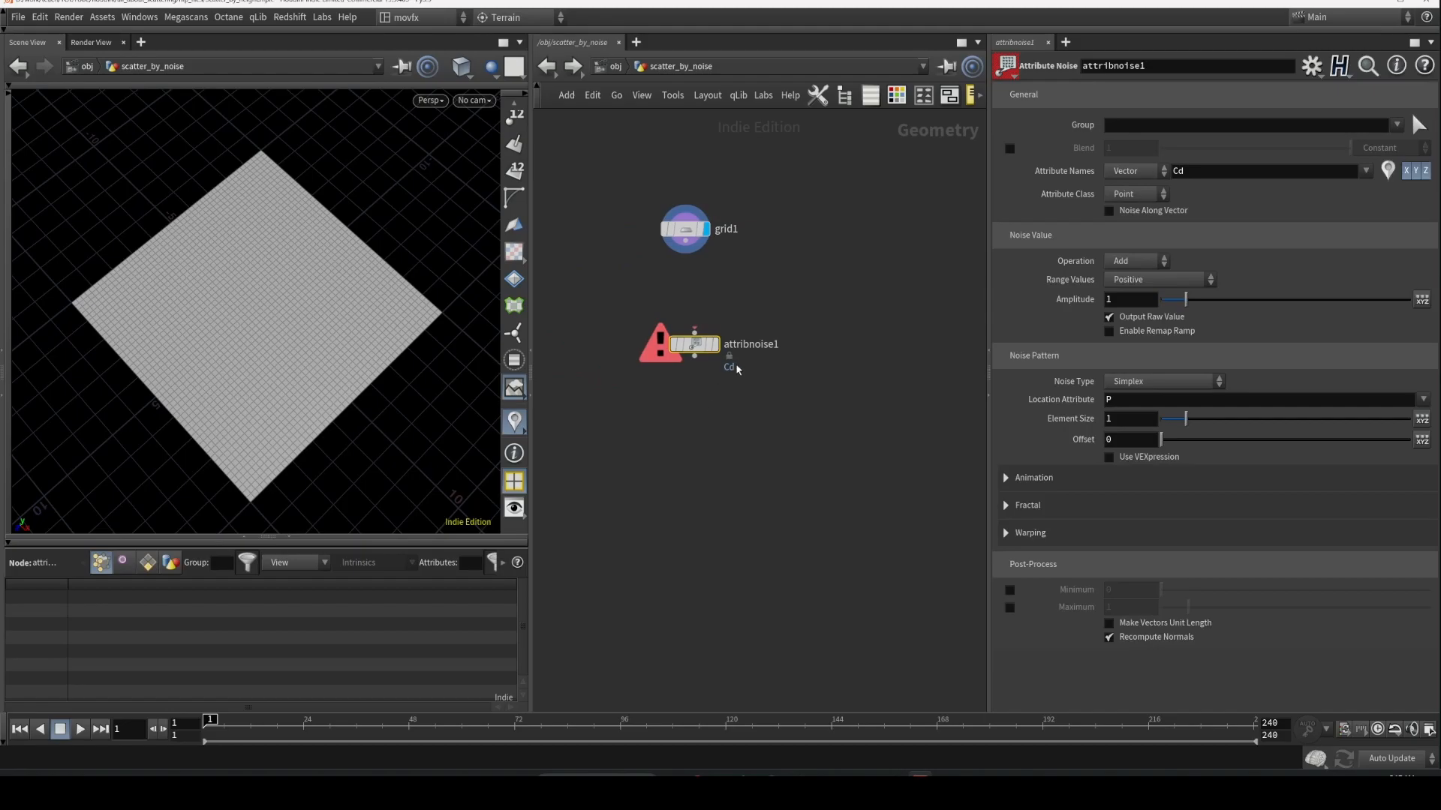
pyautogui.click(1130, 171)
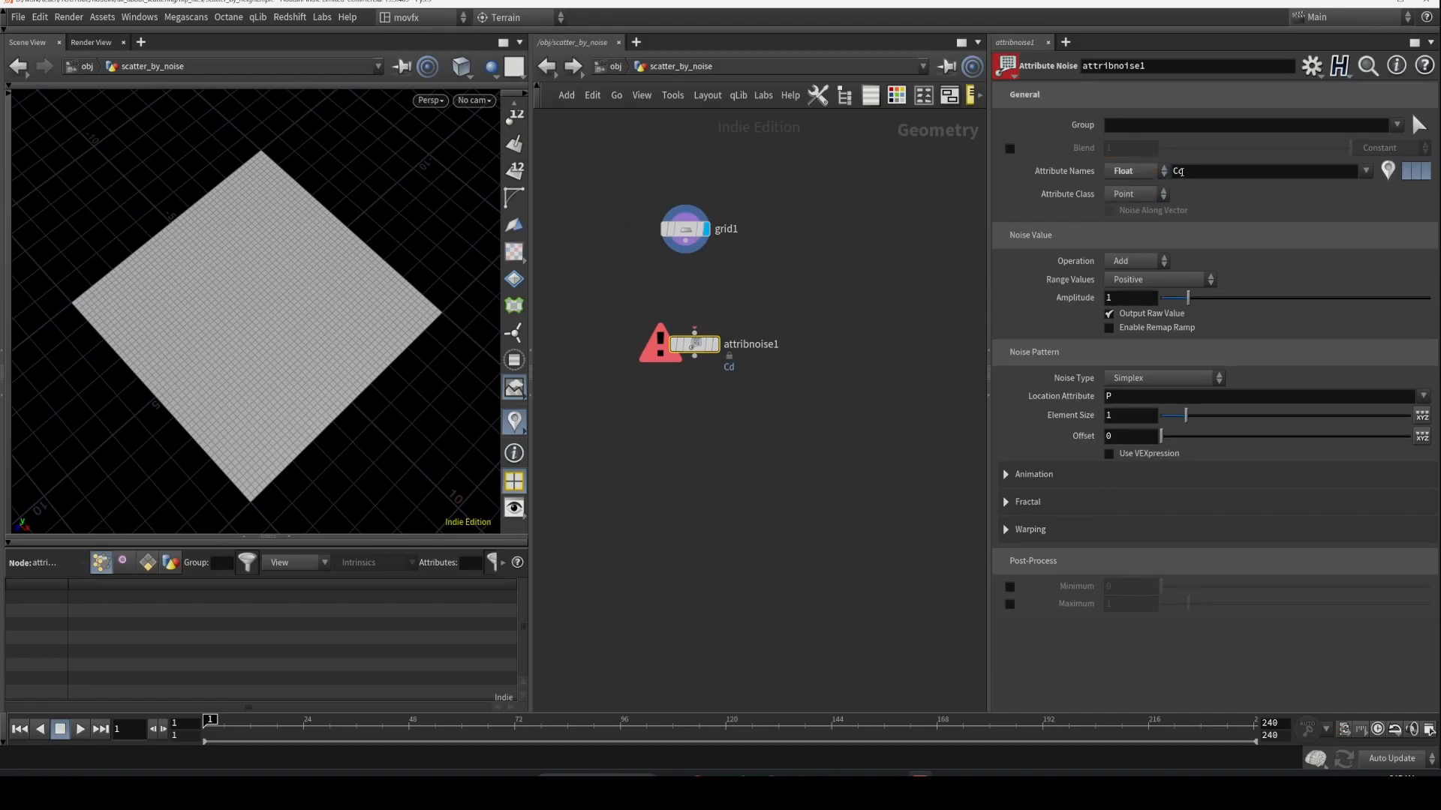
pyautogui.click(1263, 171)
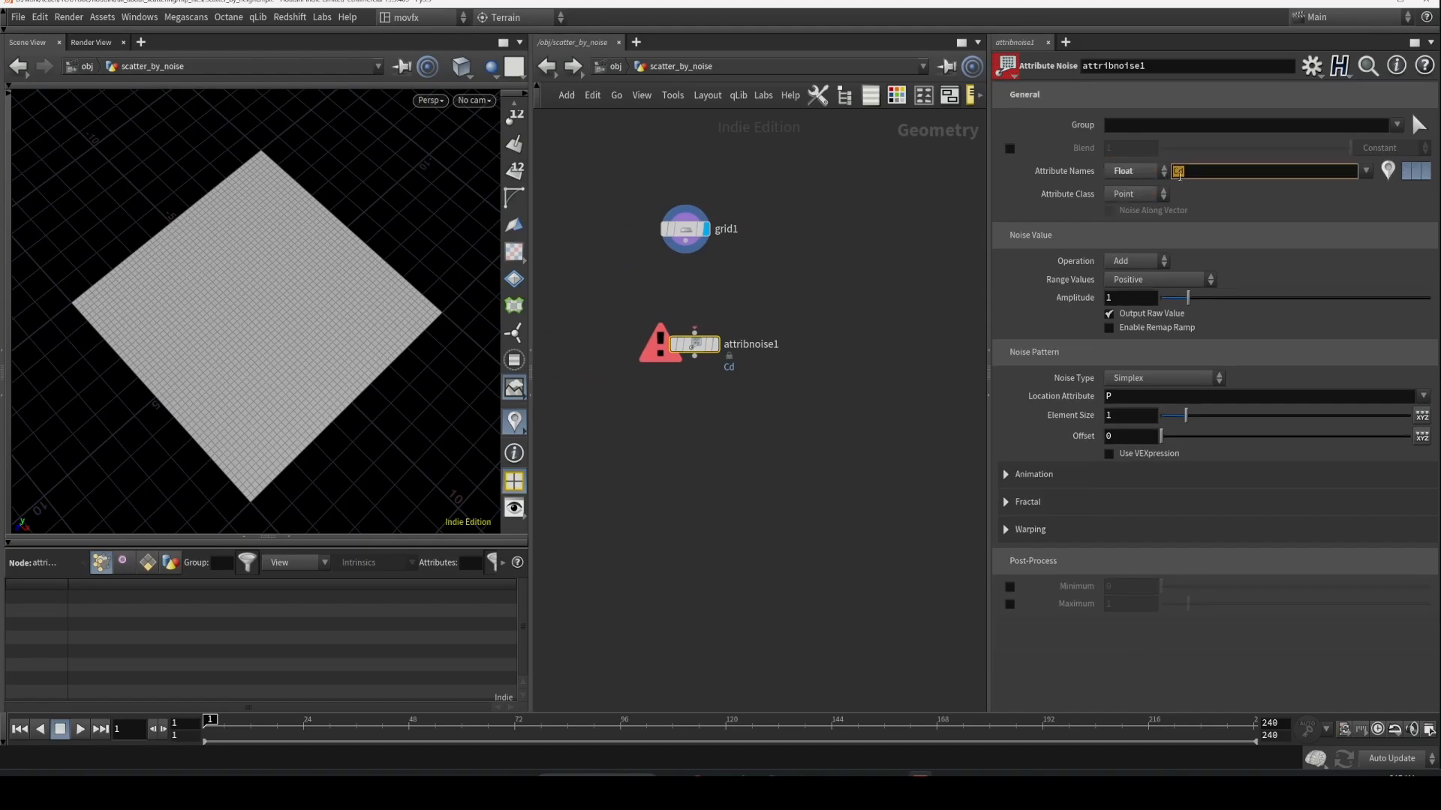
pyautogui.write('dens1')
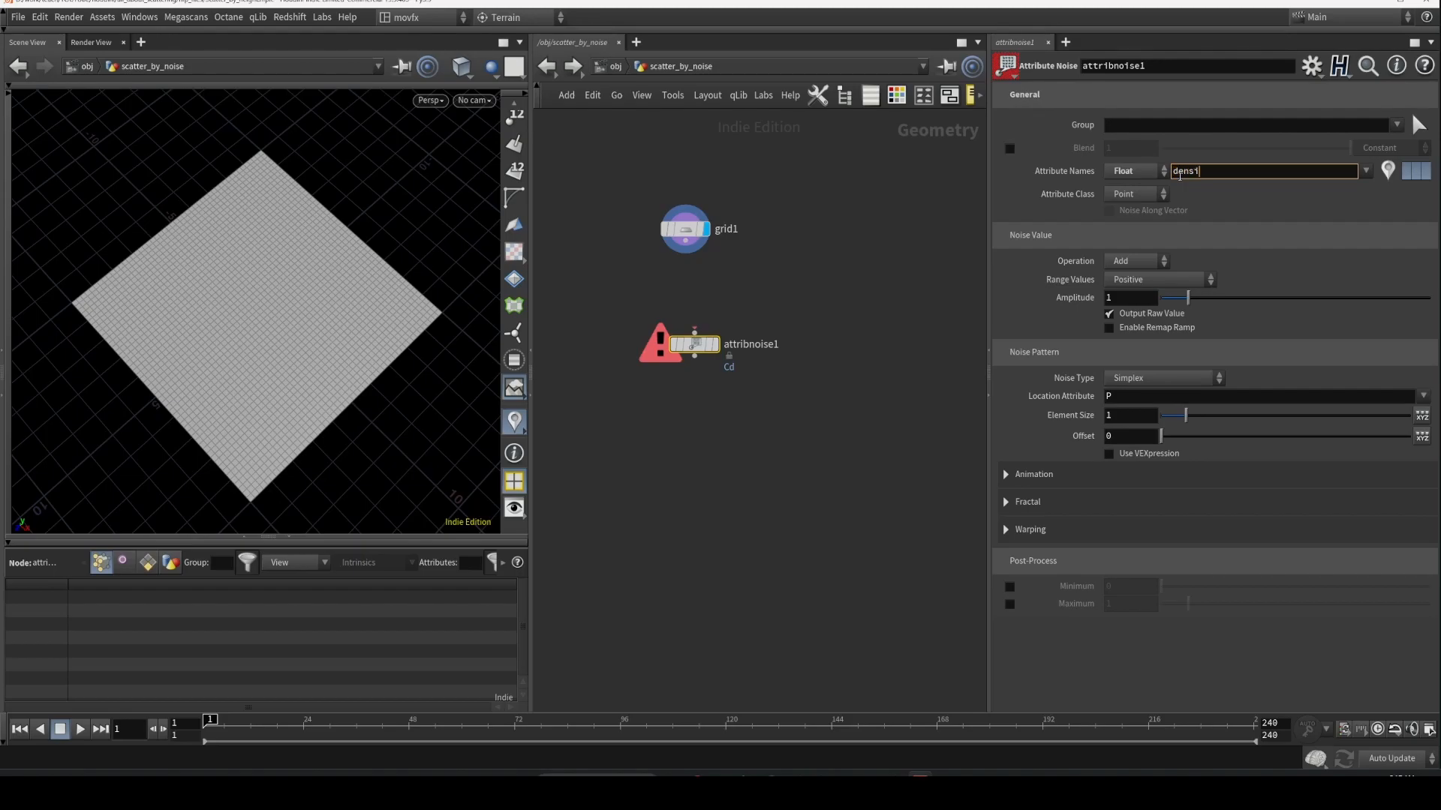
pyautogui.write('density')
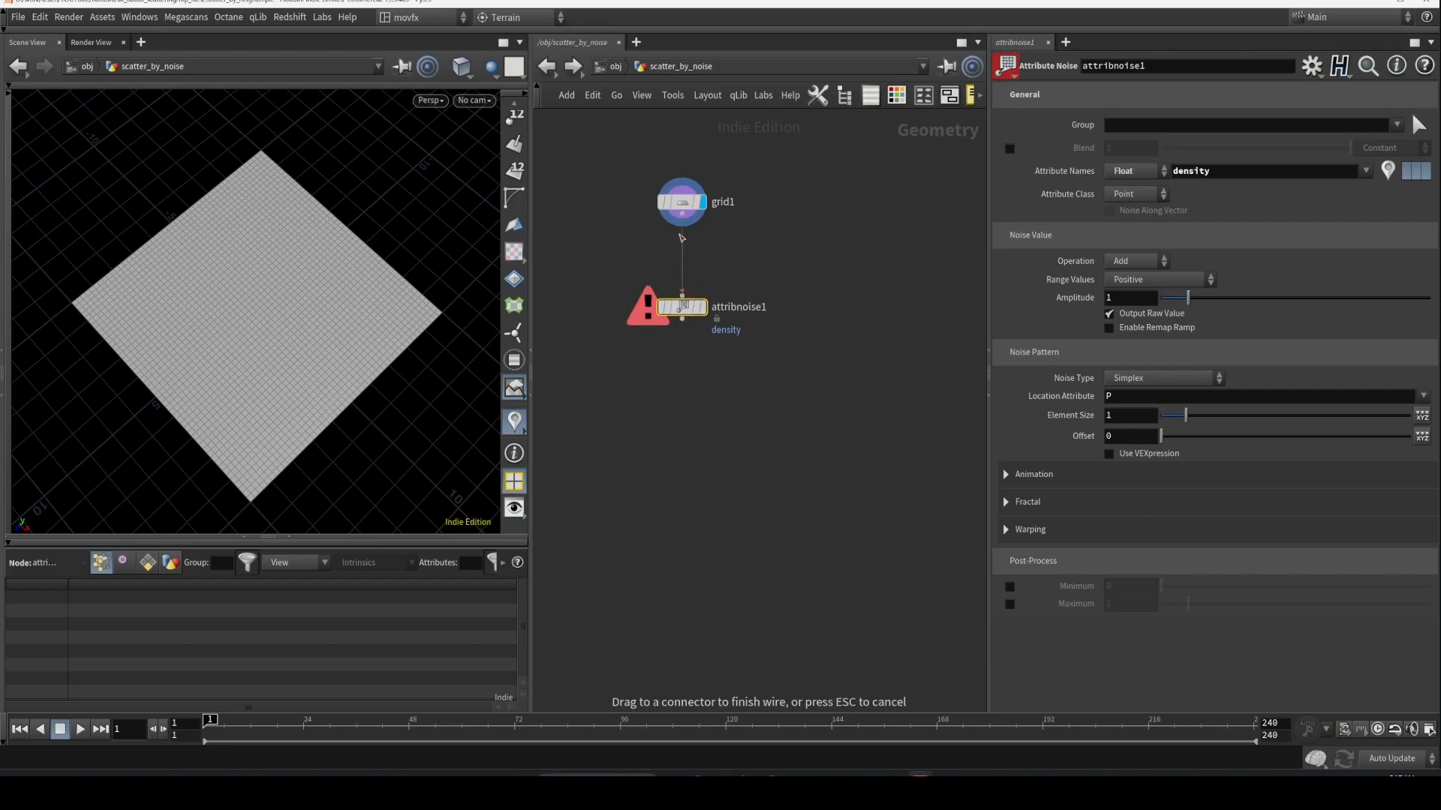
# - Add a Scatter node below attribnoise1 using the density attribute with 1000 points
pyautogui.press('tab')
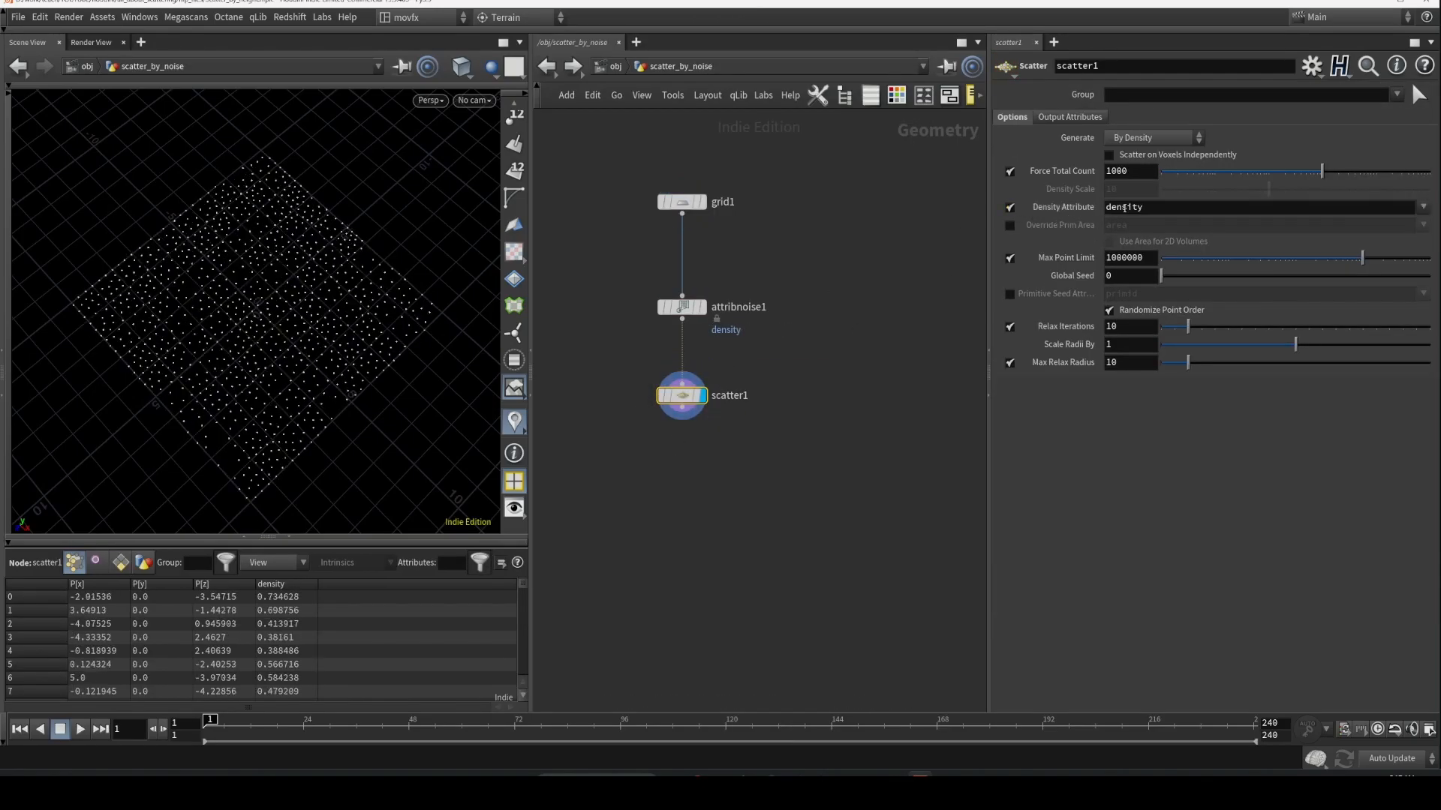
pyautogui.click(681, 307)
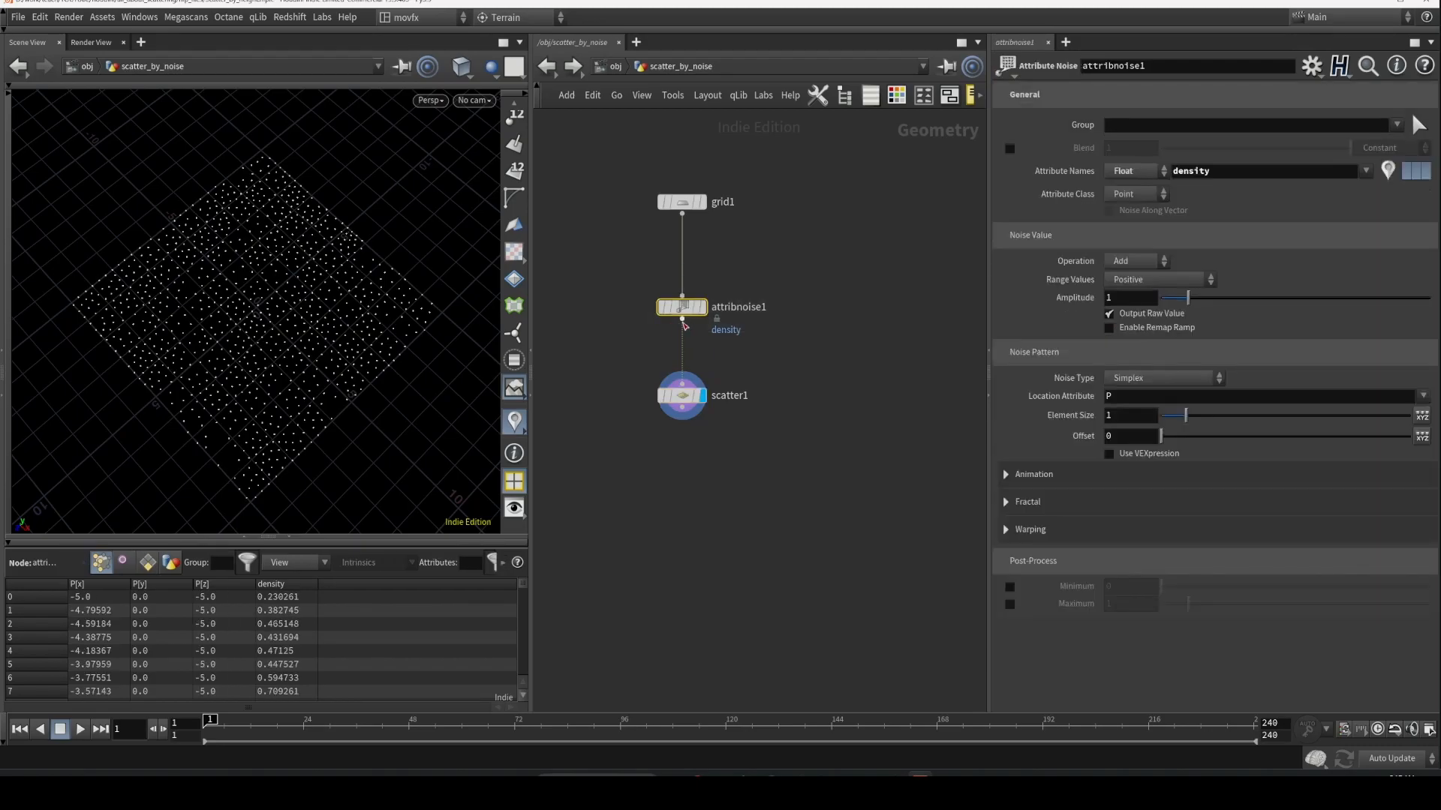
pyautogui.click(682, 396)
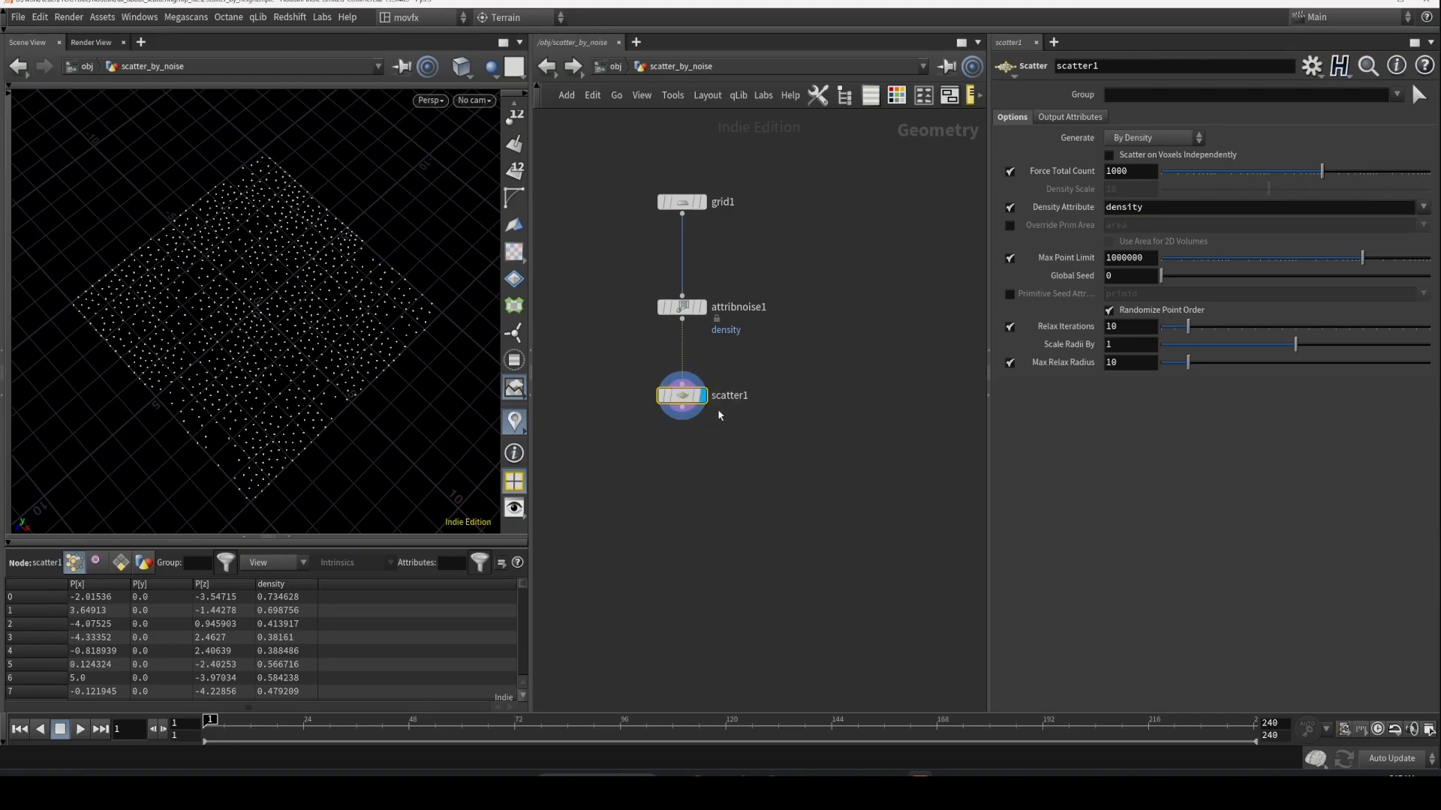
pyautogui.moveTo(187, 300)
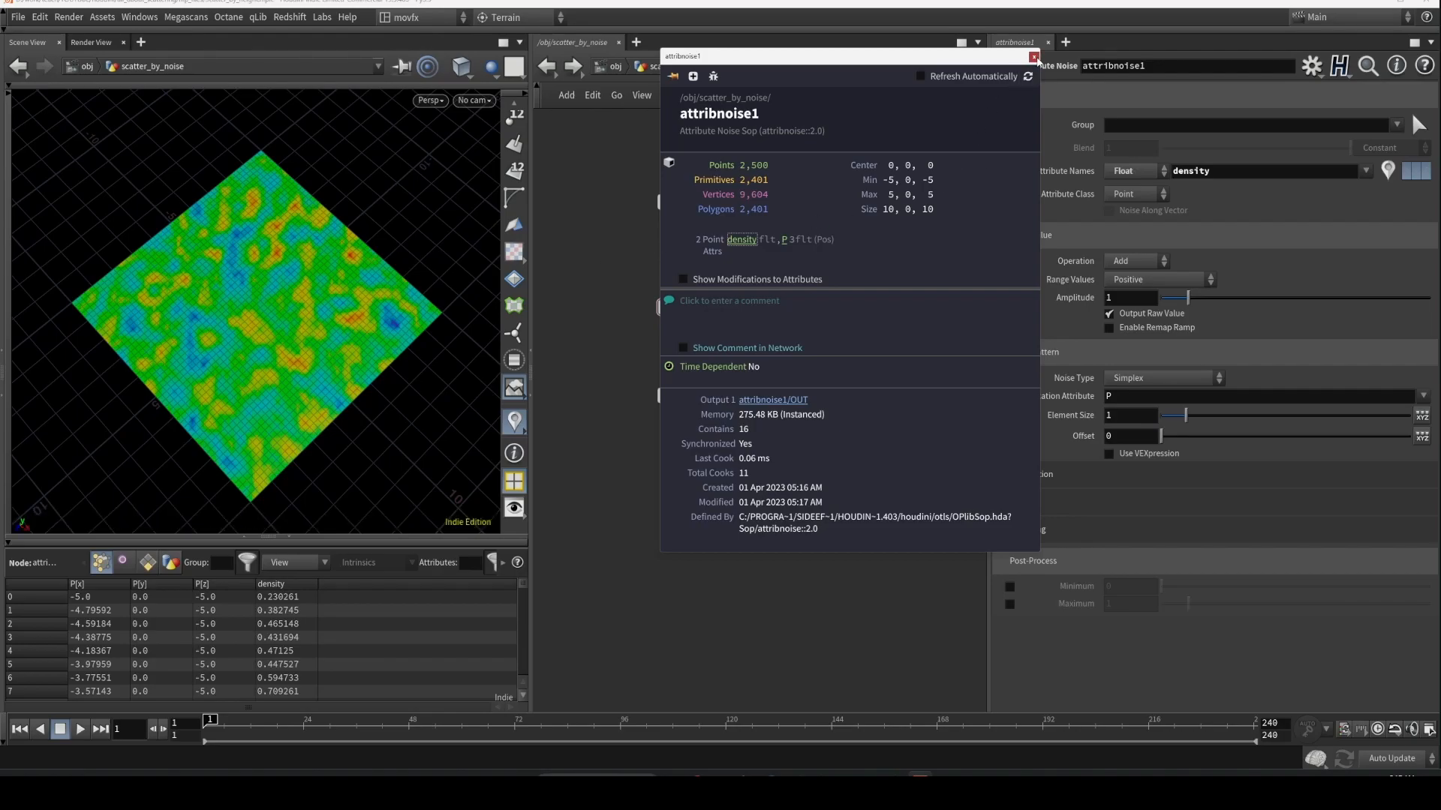
# - Enable and reshape the noise Remap Ramp, with Element Size 2.74 and Offset 7.5
pyautogui.click(1032, 56)
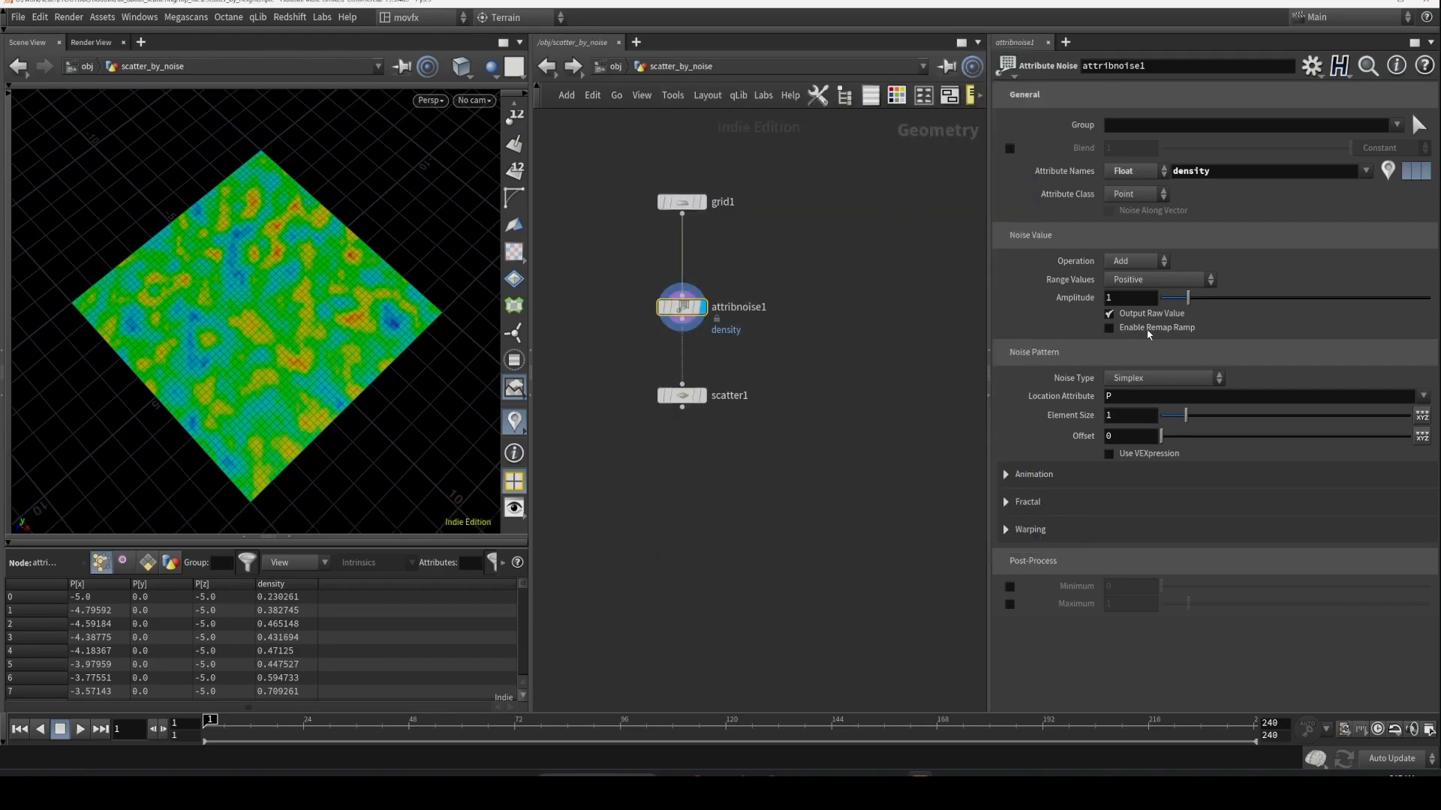
pyautogui.click(1108, 328)
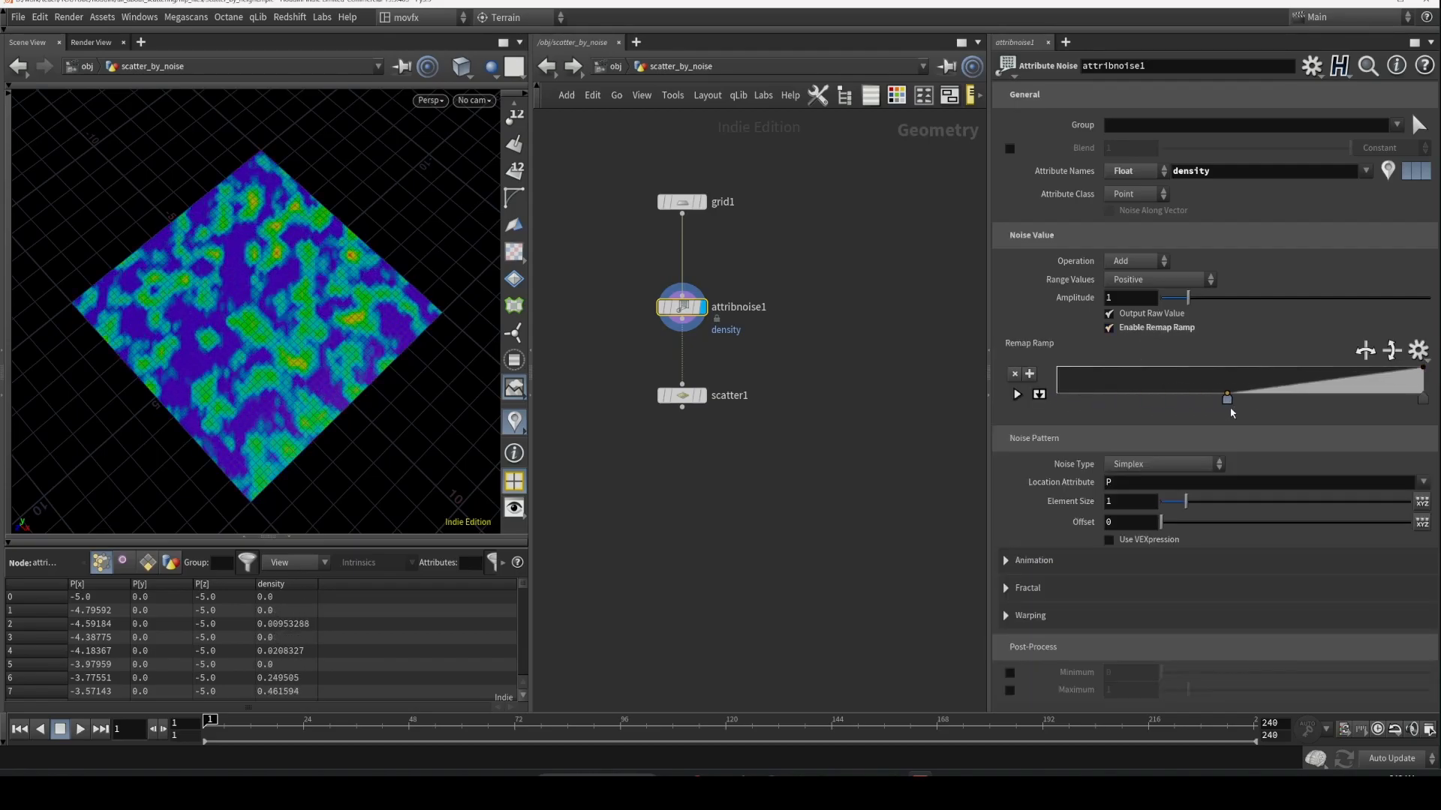
pyautogui.moveTo(1227, 399); pyautogui.dragTo(1285, 398)
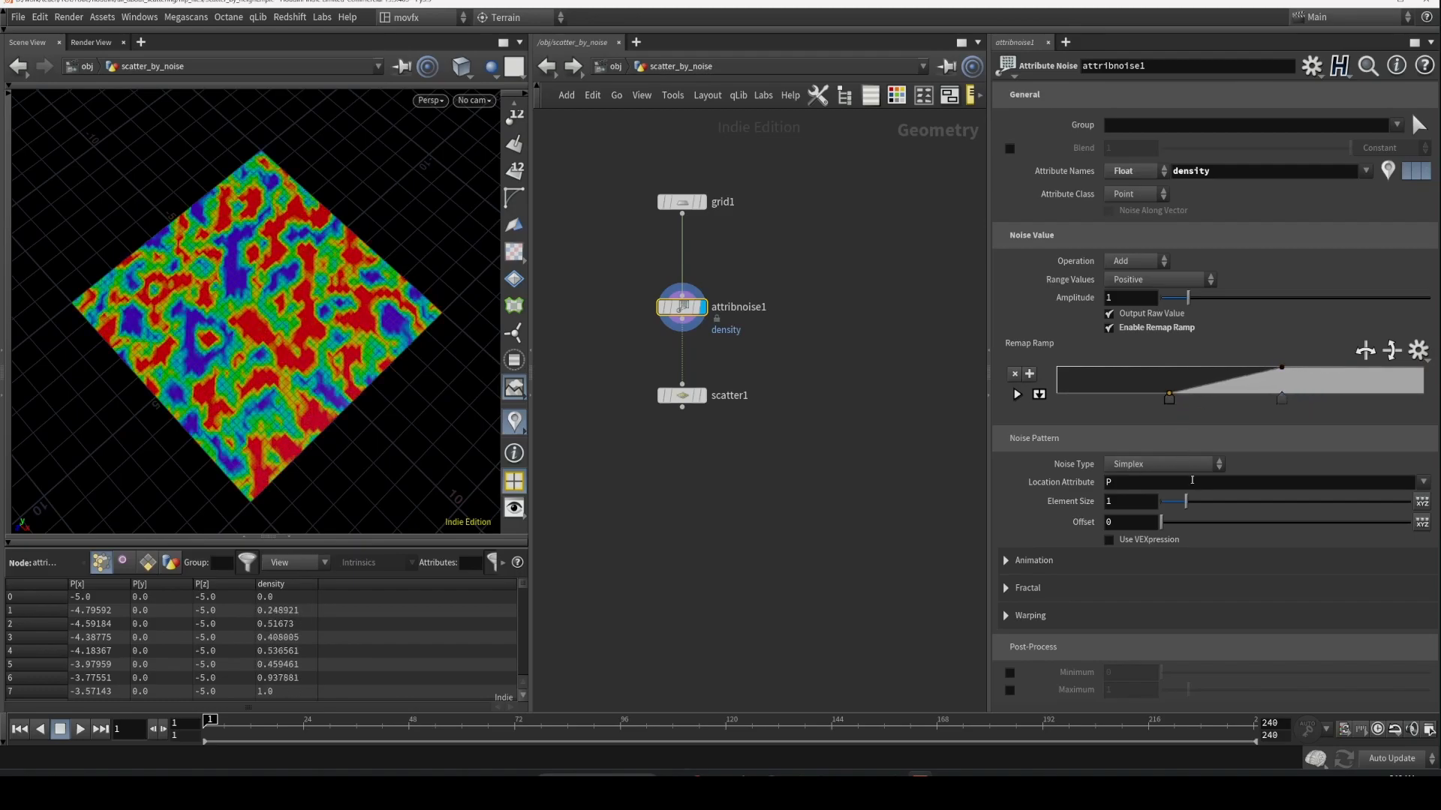
pyautogui.moveTo(1159, 522); pyautogui.dragTo(1174, 522)
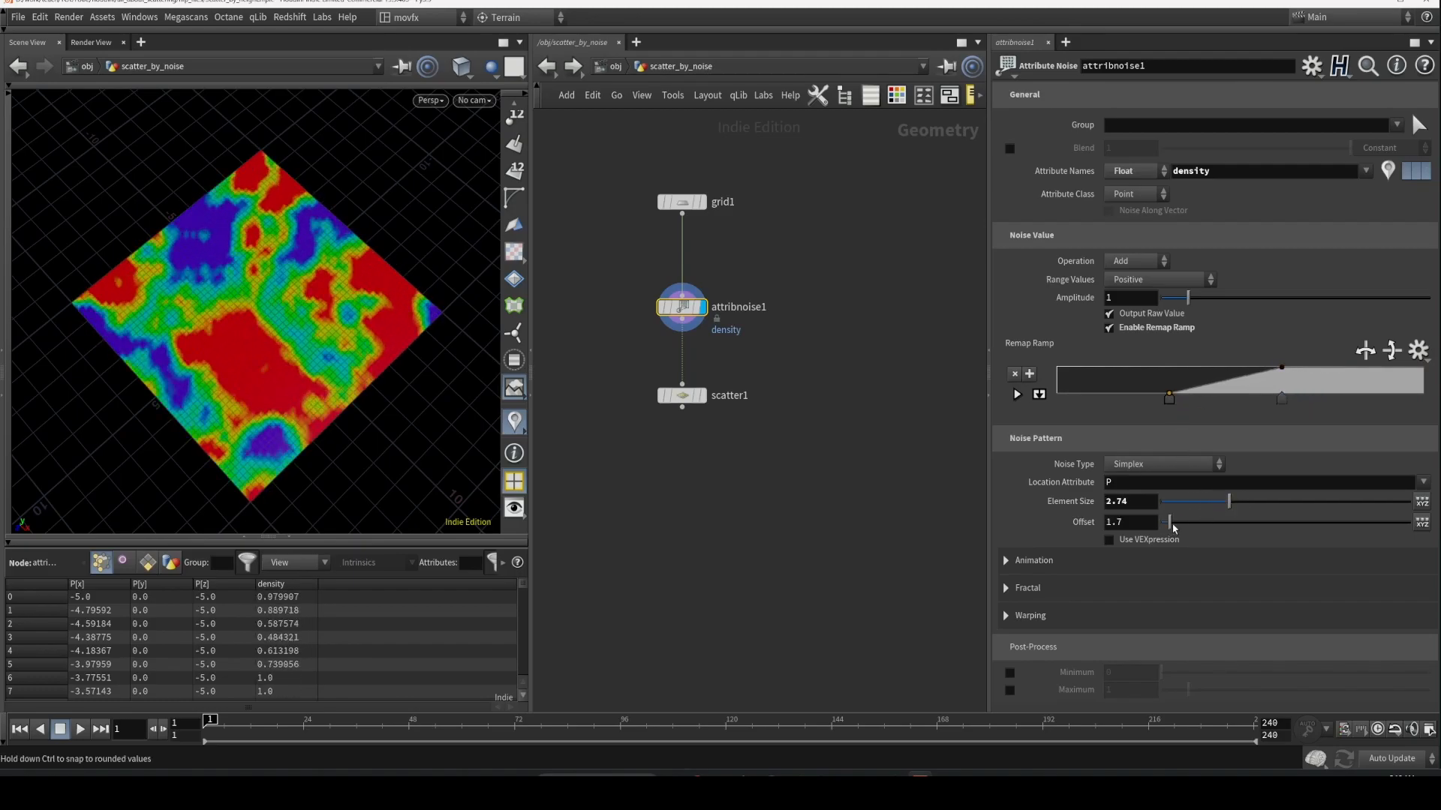
pyautogui.moveTo(1171, 522); pyautogui.dragTo(1194, 522)
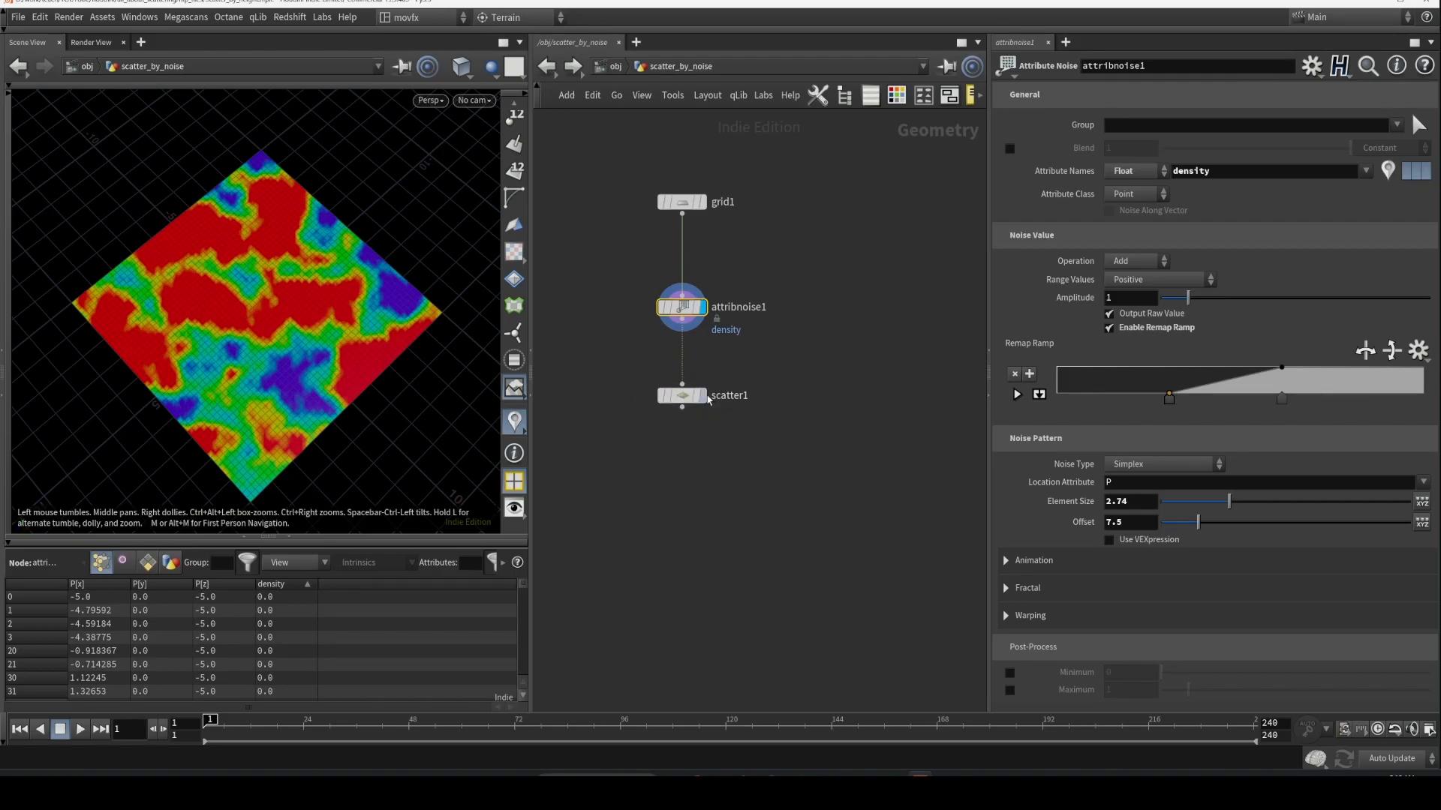
# - Display scatter1, push attribnoise1's remap ramp higher, and turn off point relaxation
pyautogui.click(680, 396)
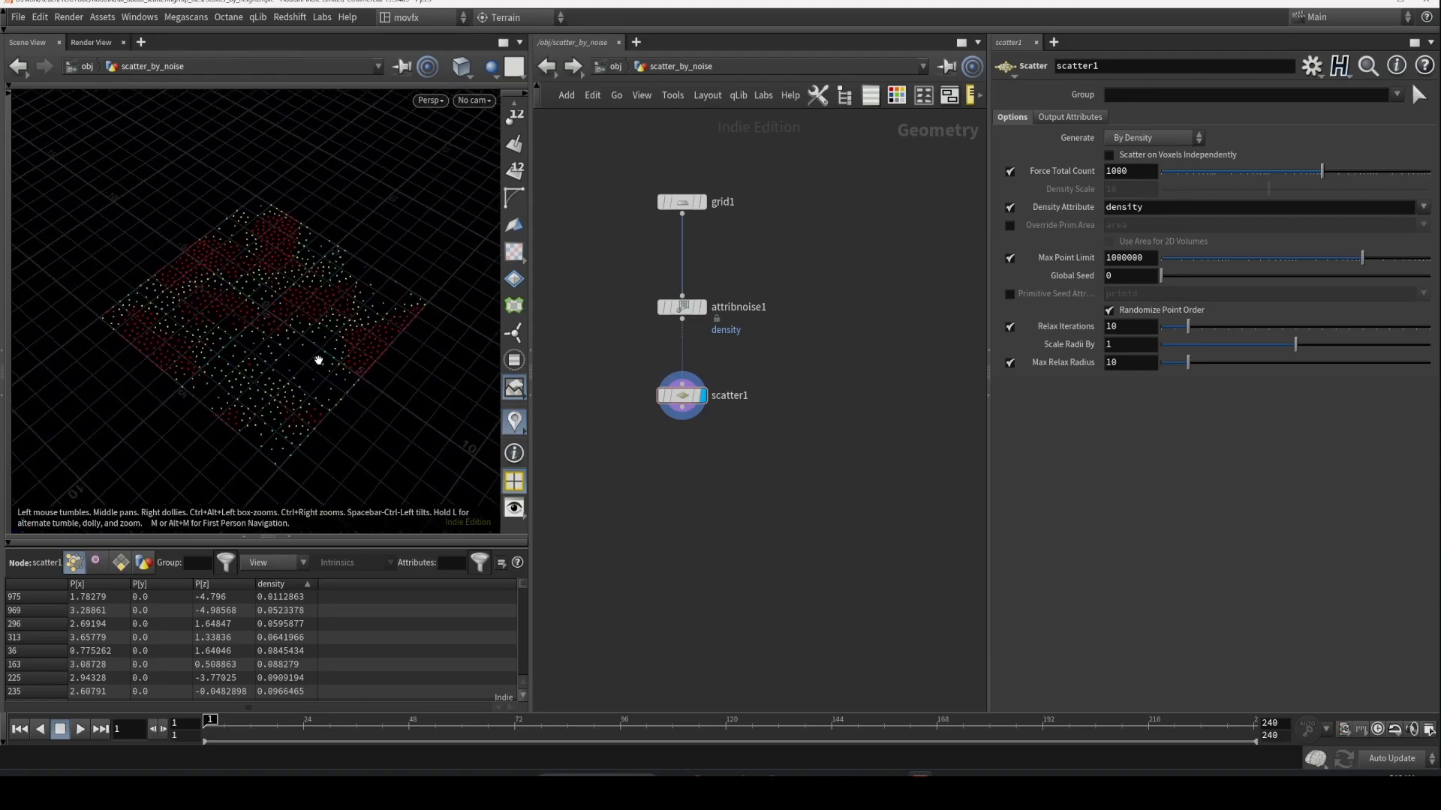
pyautogui.click(681, 306)
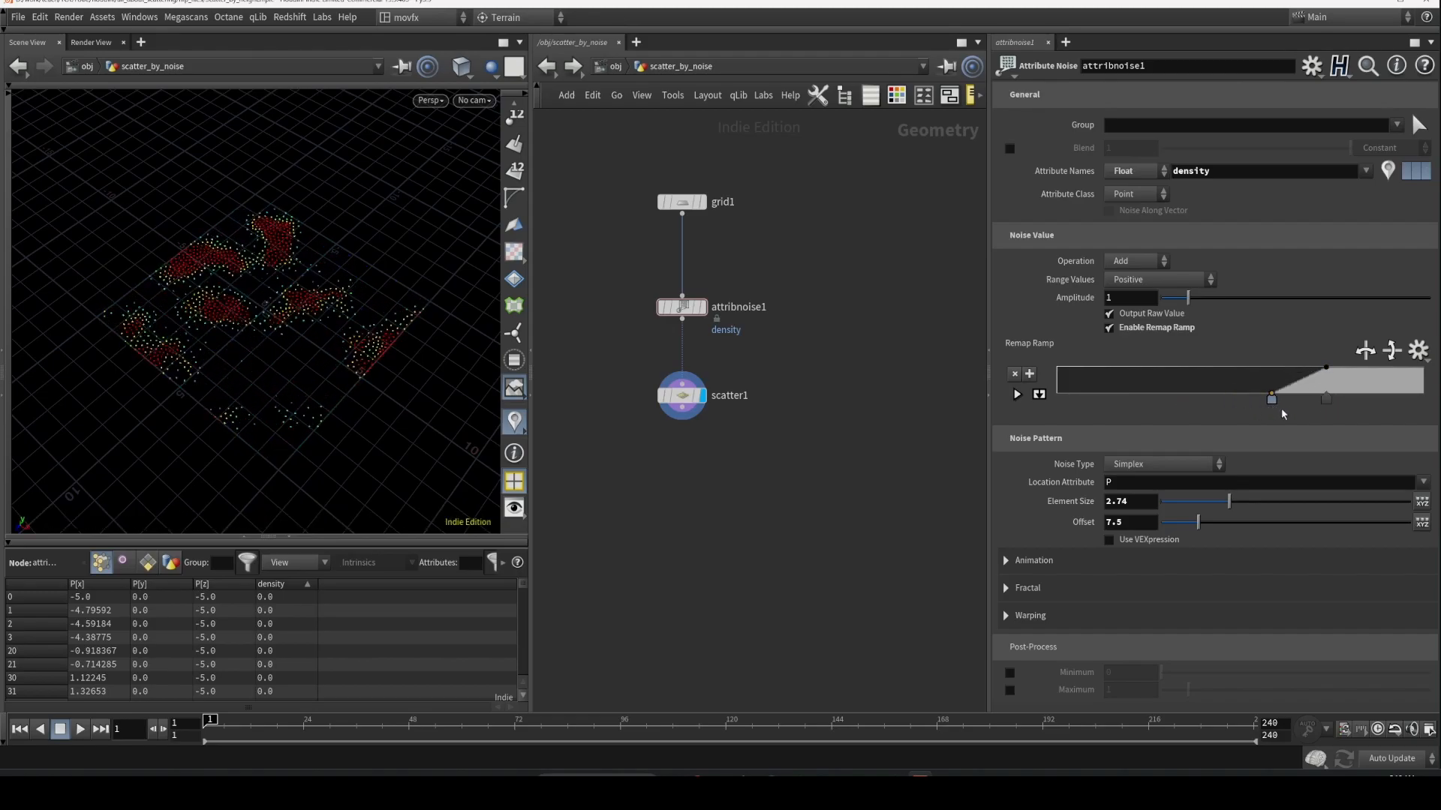
pyautogui.click(682, 395)
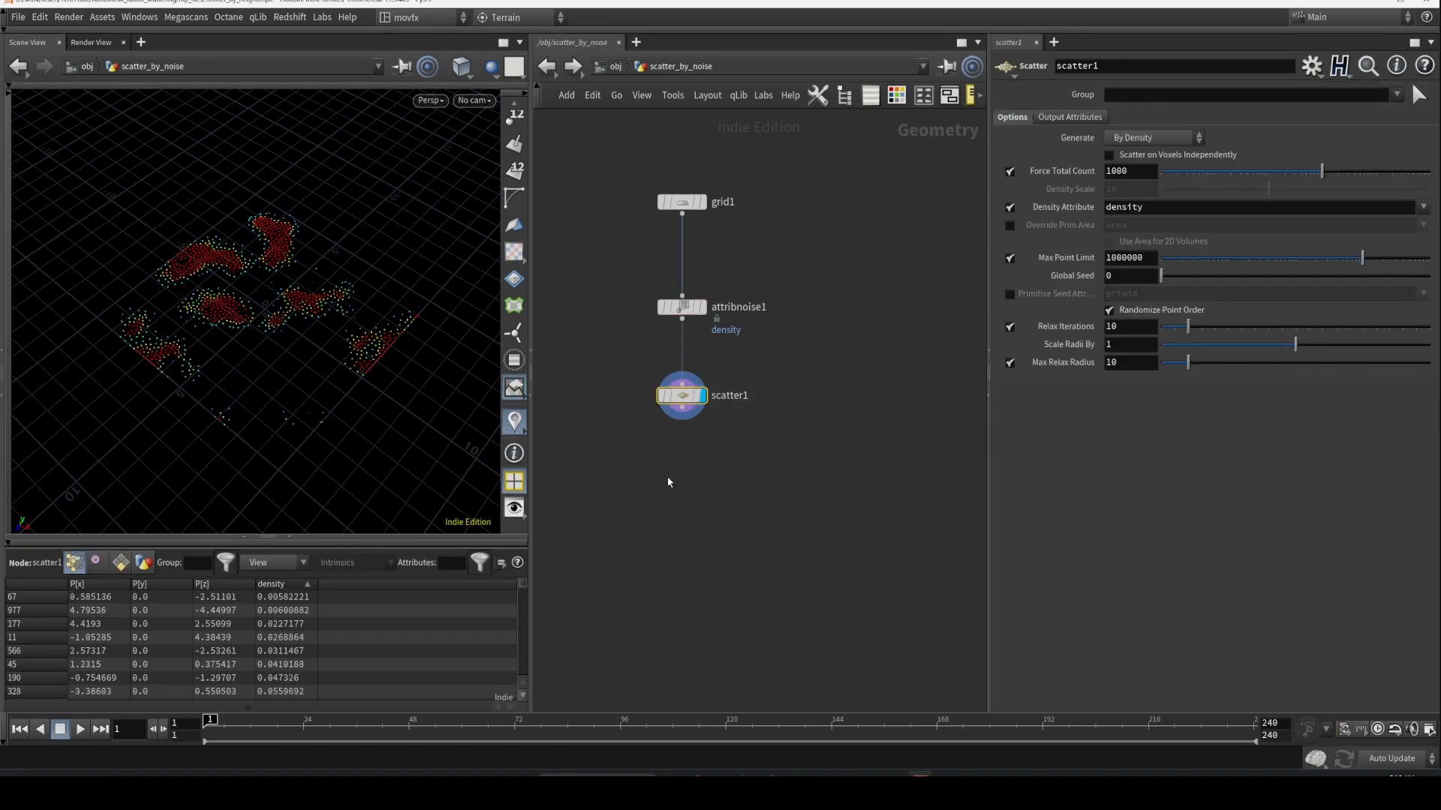
pyautogui.moveTo(340, 307)
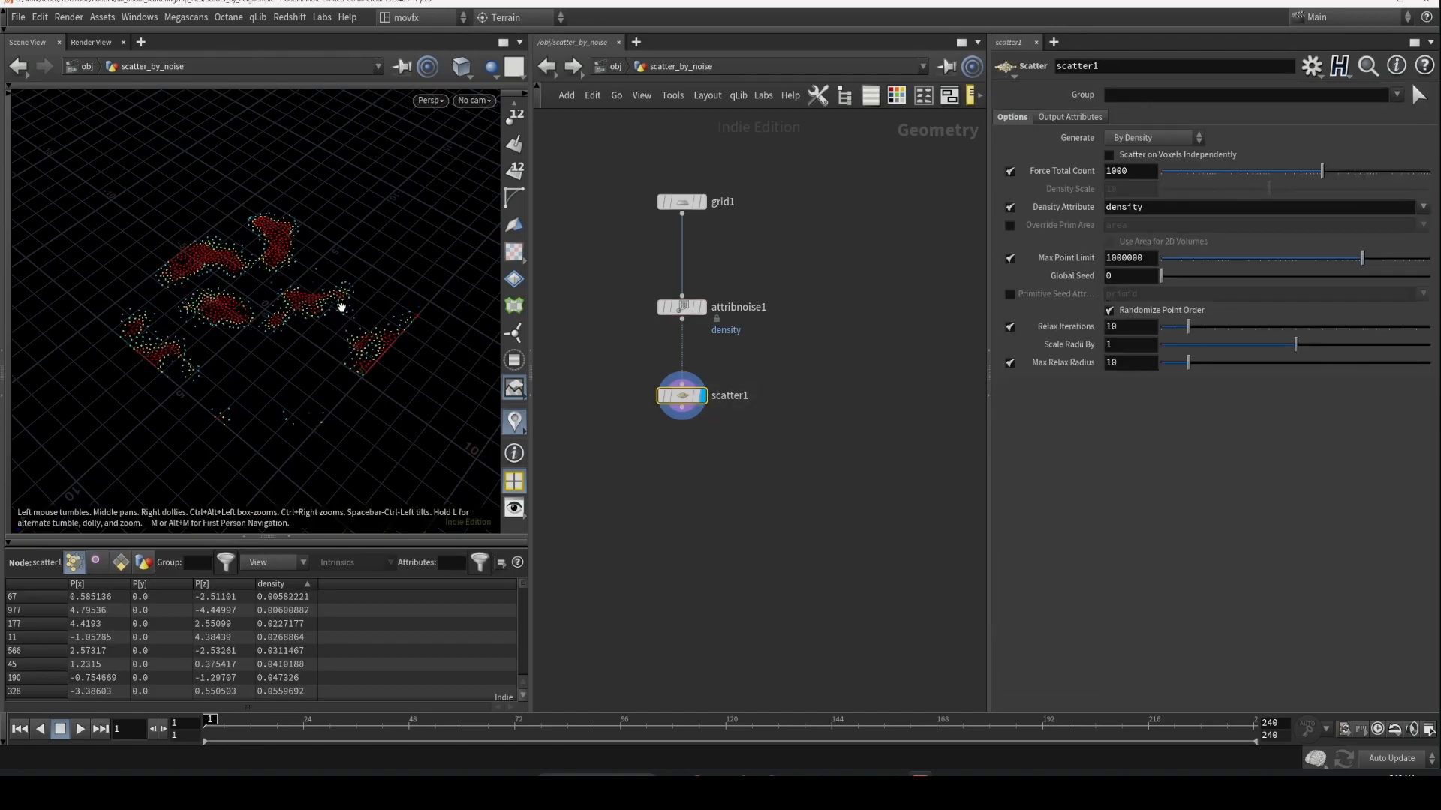
pyautogui.click(1010, 325)
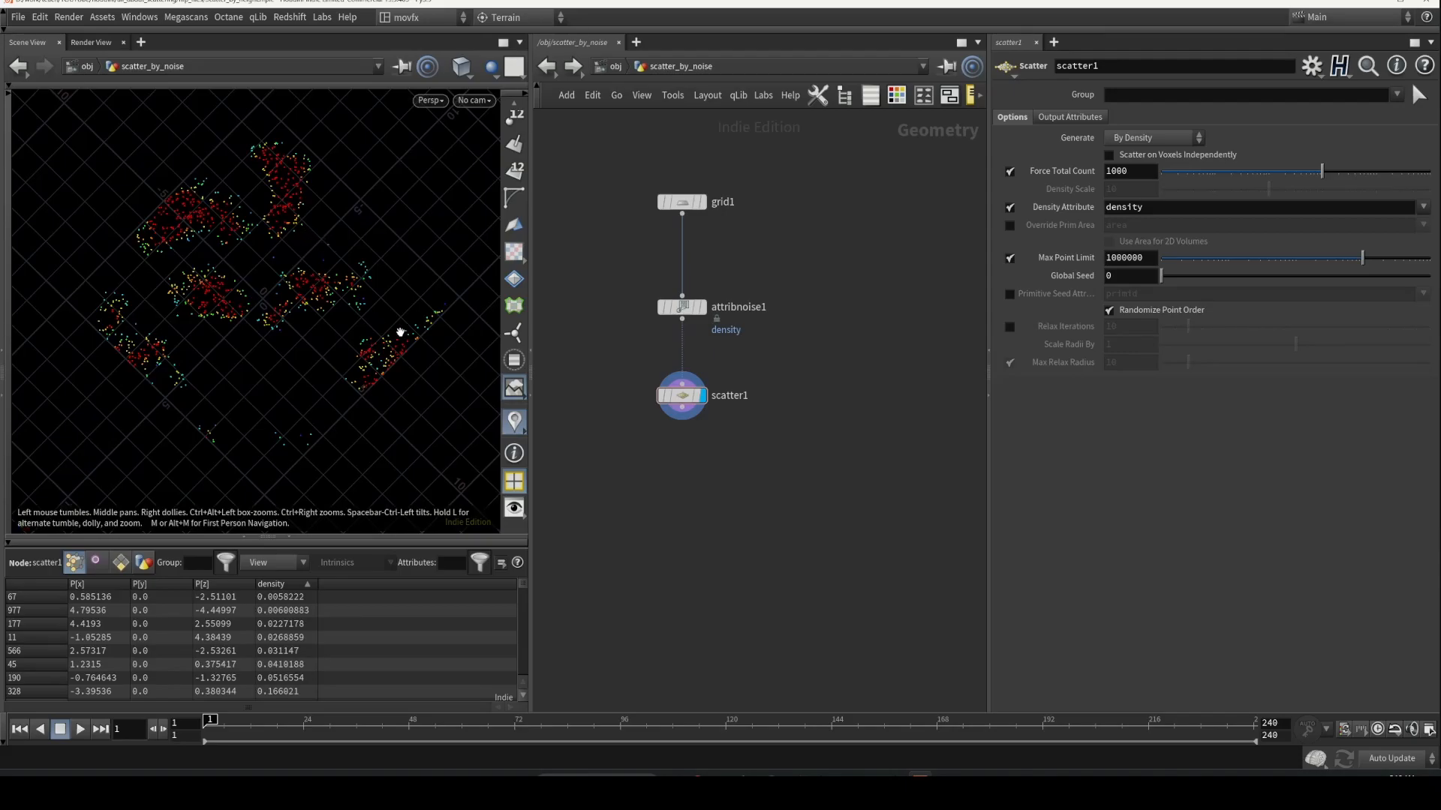
pyautogui.moveTo(623, 434)
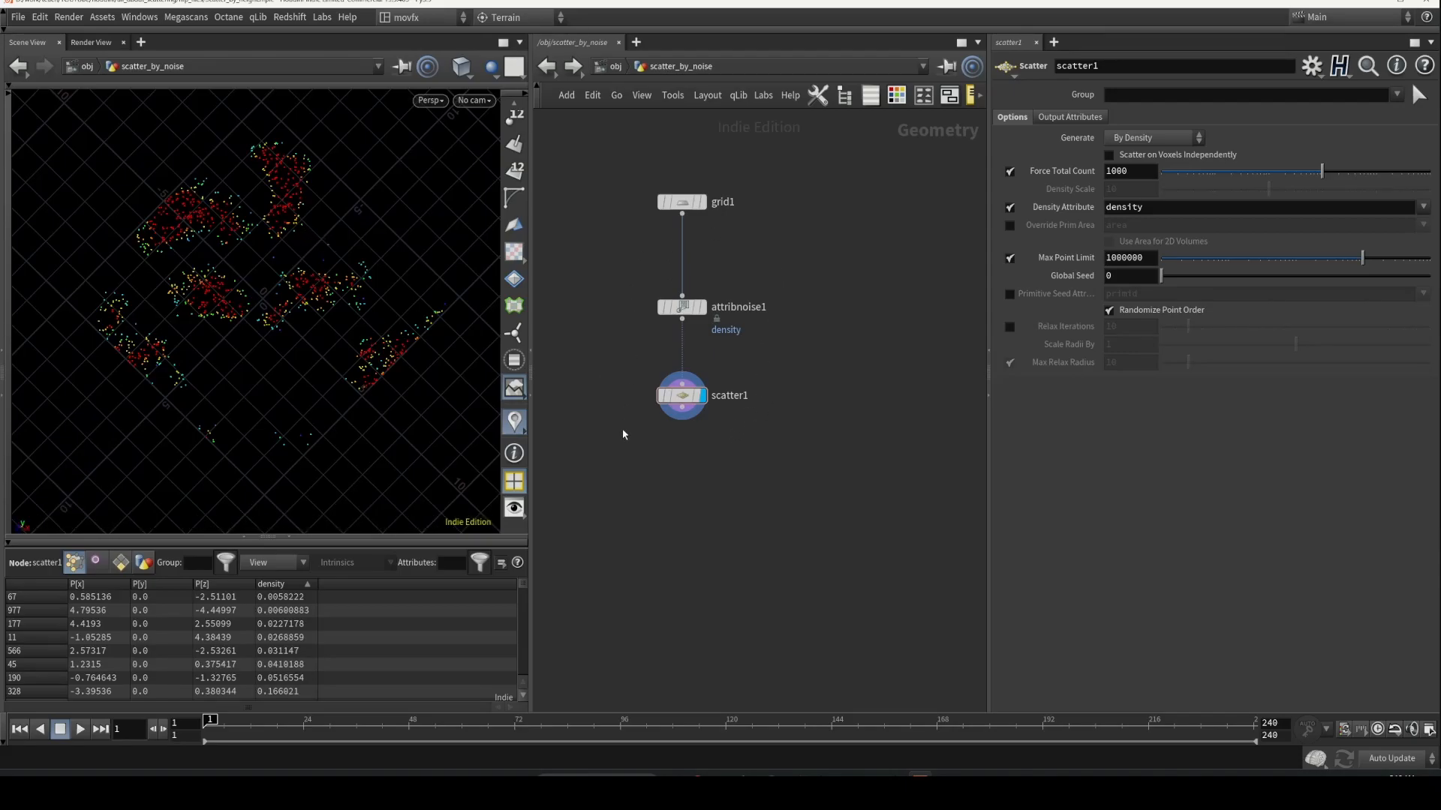
pyautogui.moveTo(623, 458)
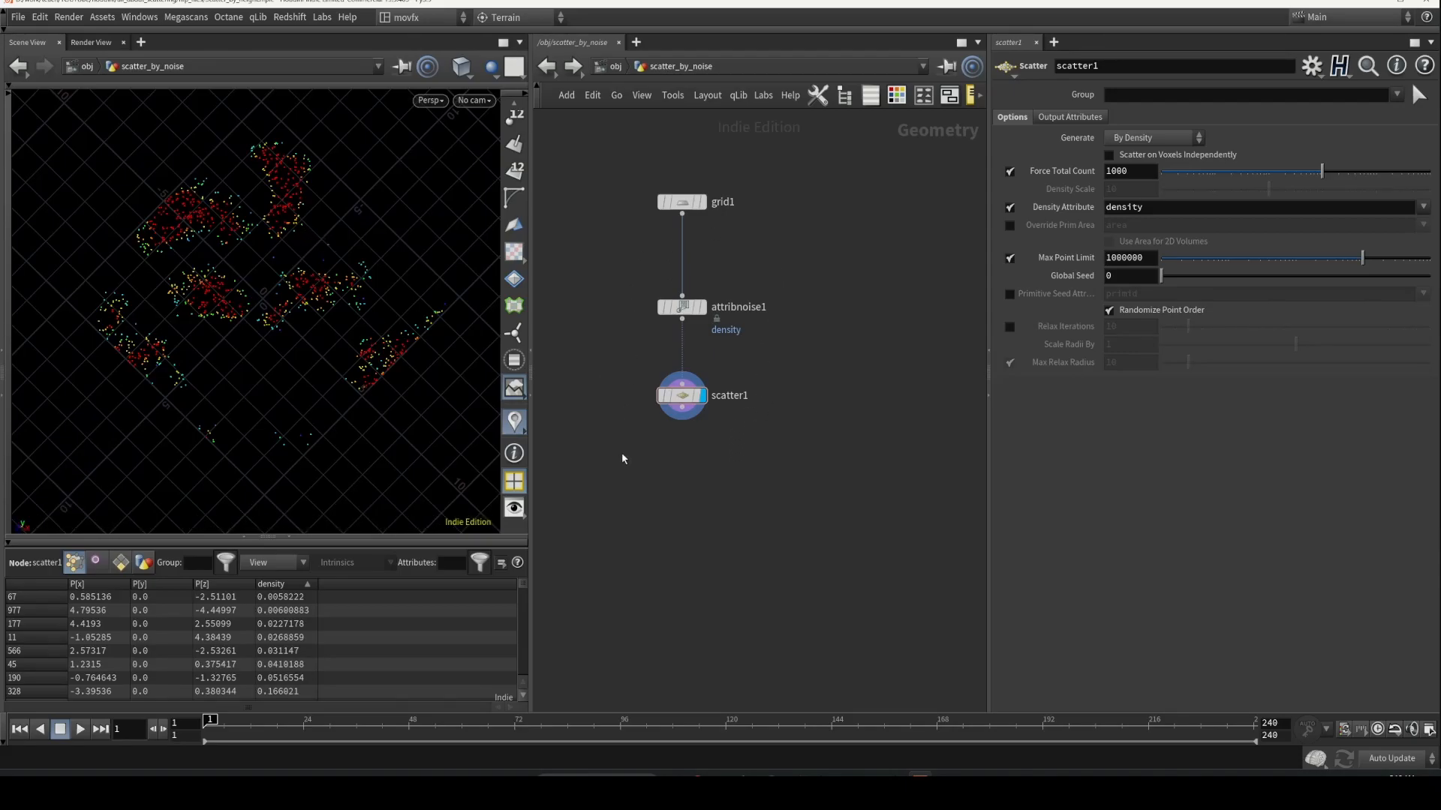